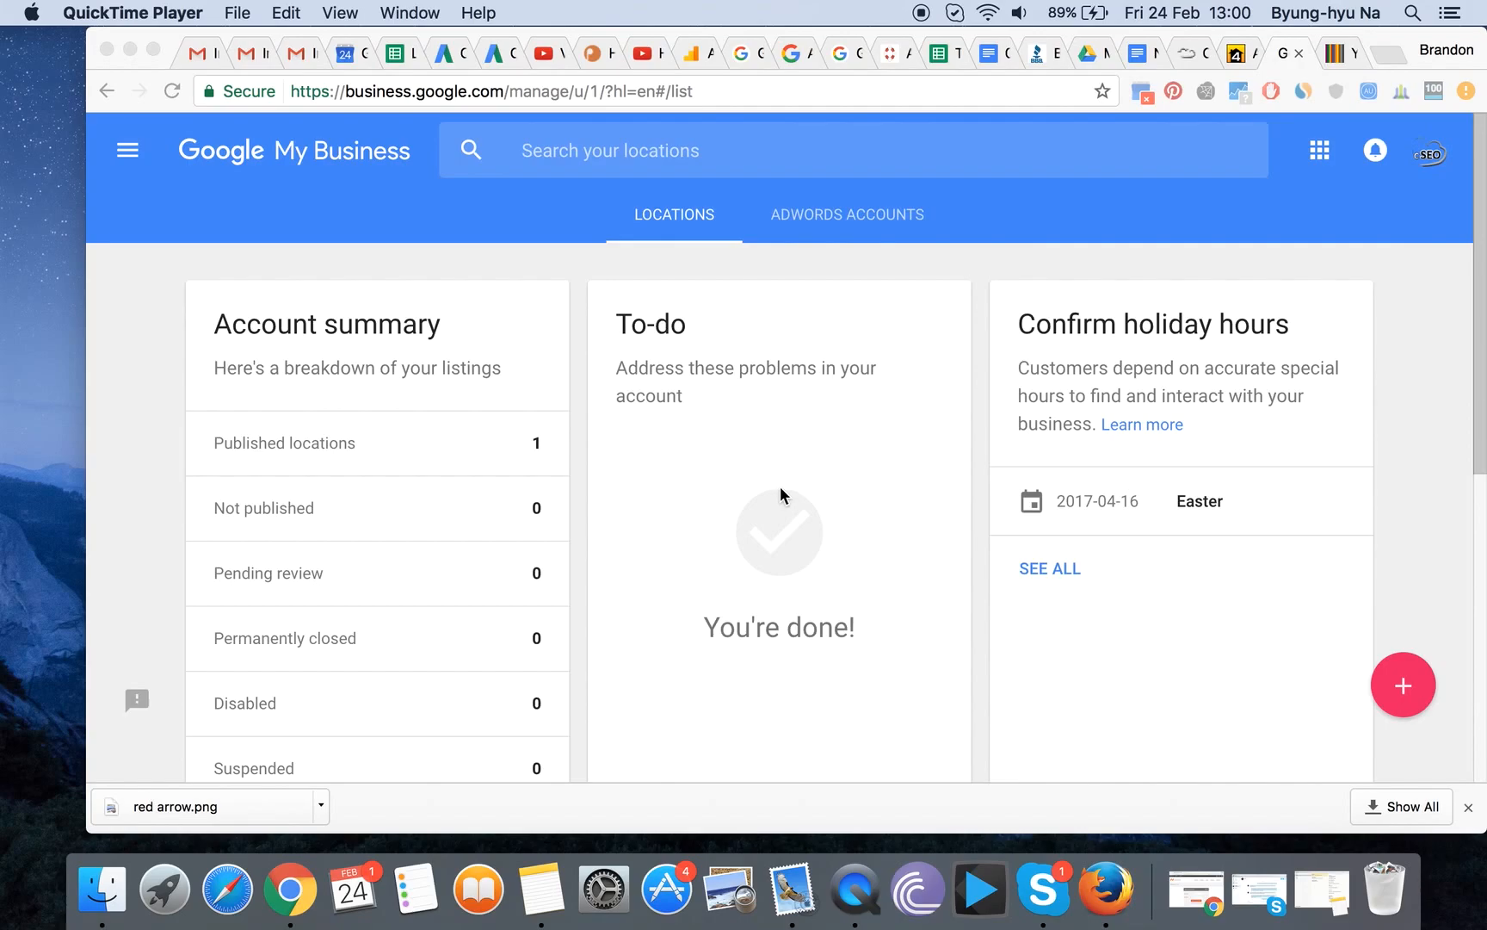
pyautogui.moveTo(795, 322)
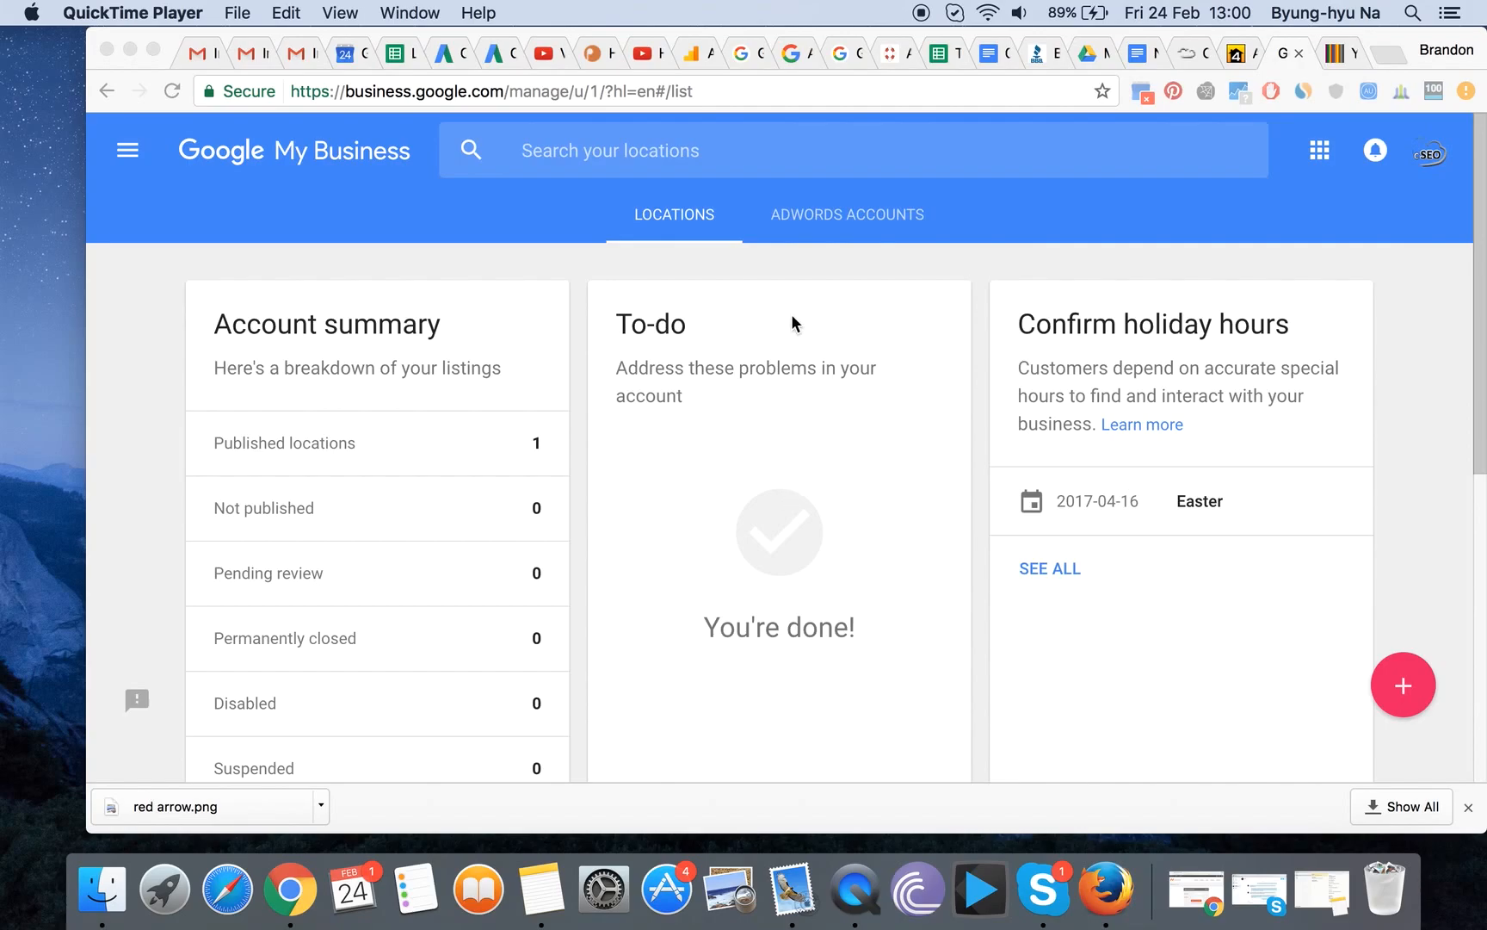
pyautogui.moveTo(835, 461)
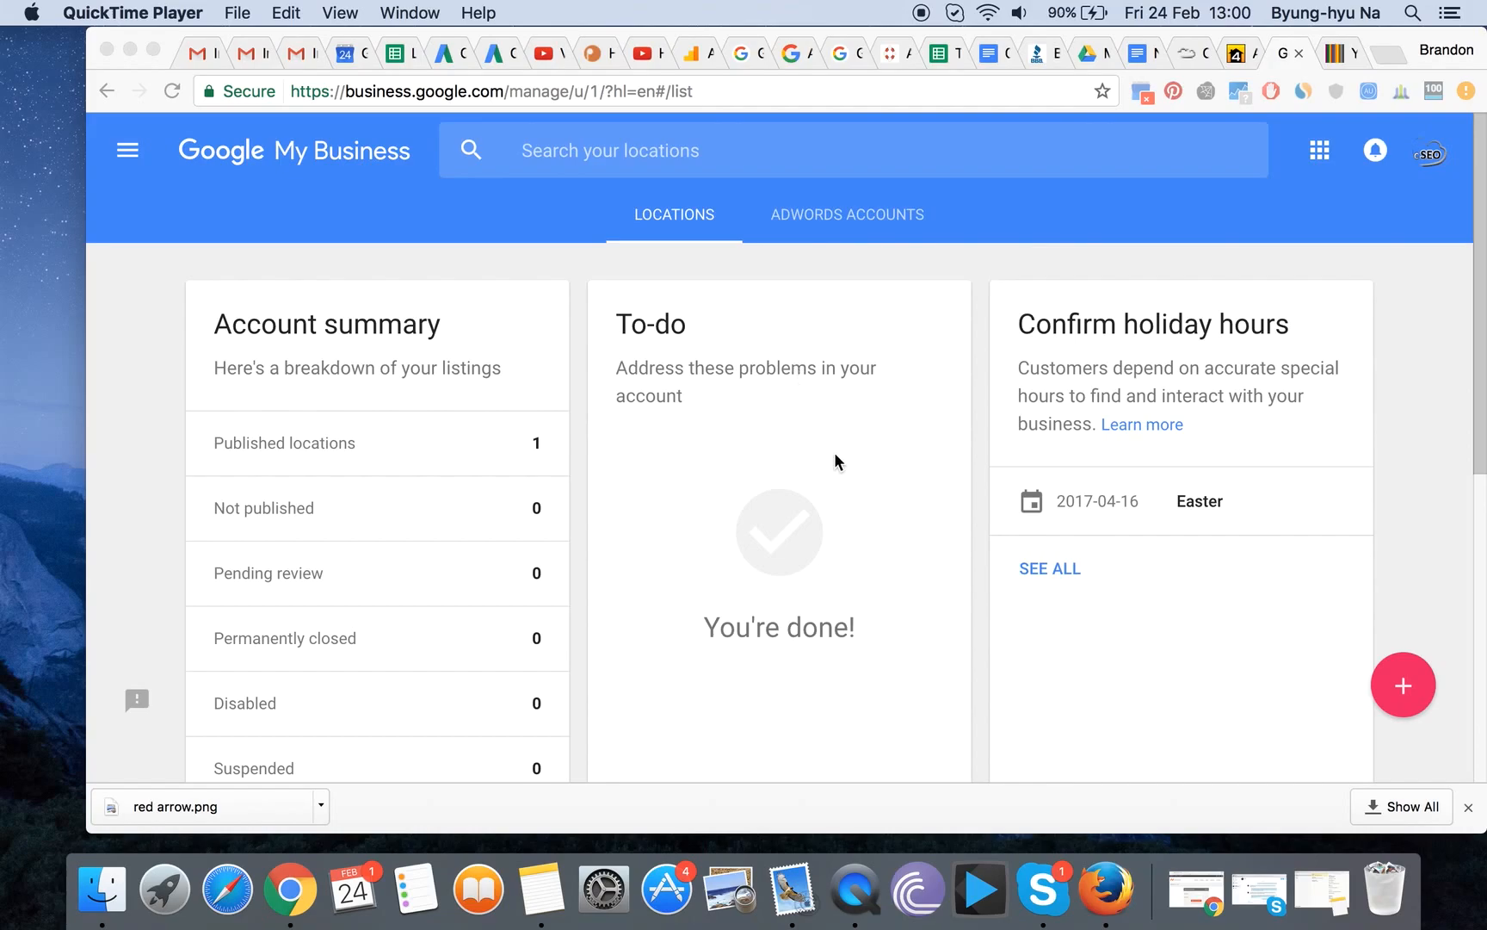
pyautogui.moveTo(830, 444)
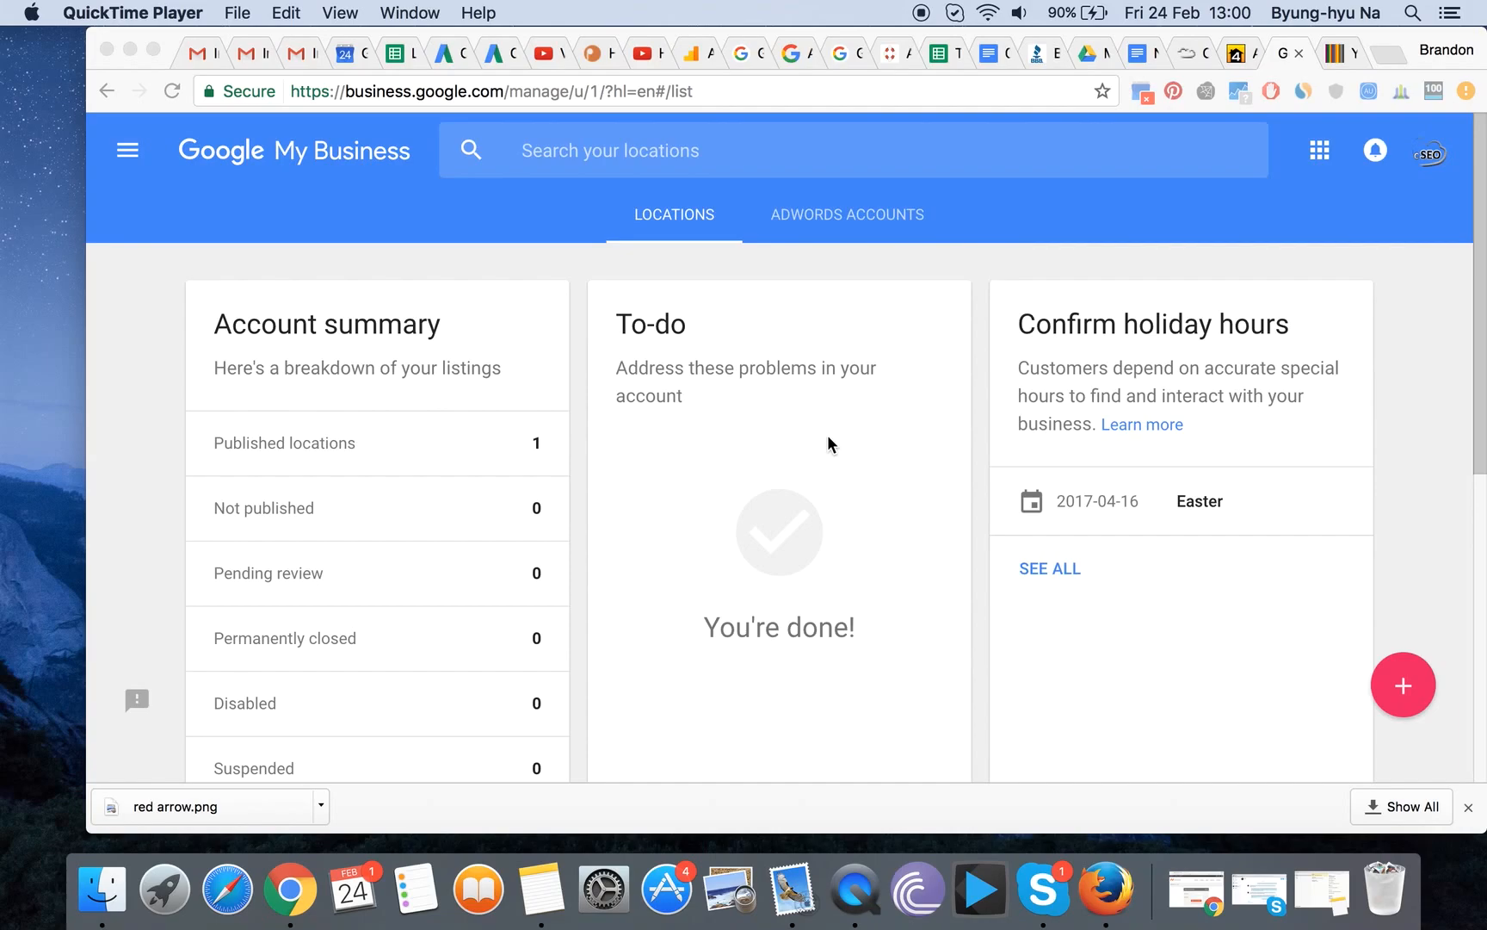
pyautogui.moveTo(369, 182)
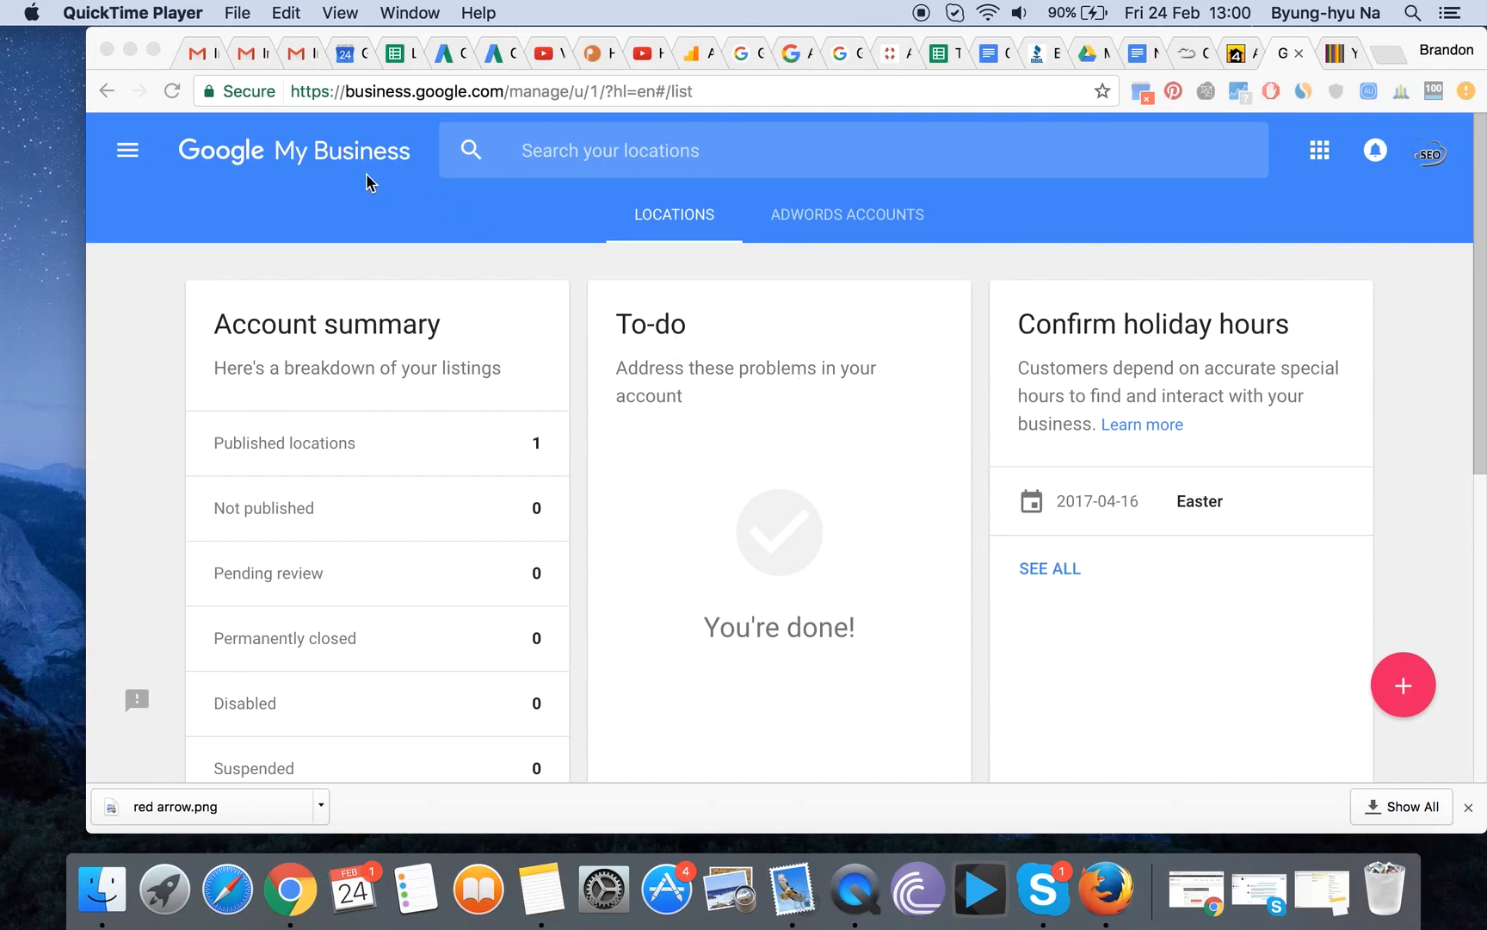
pyautogui.moveTo(298, 174)
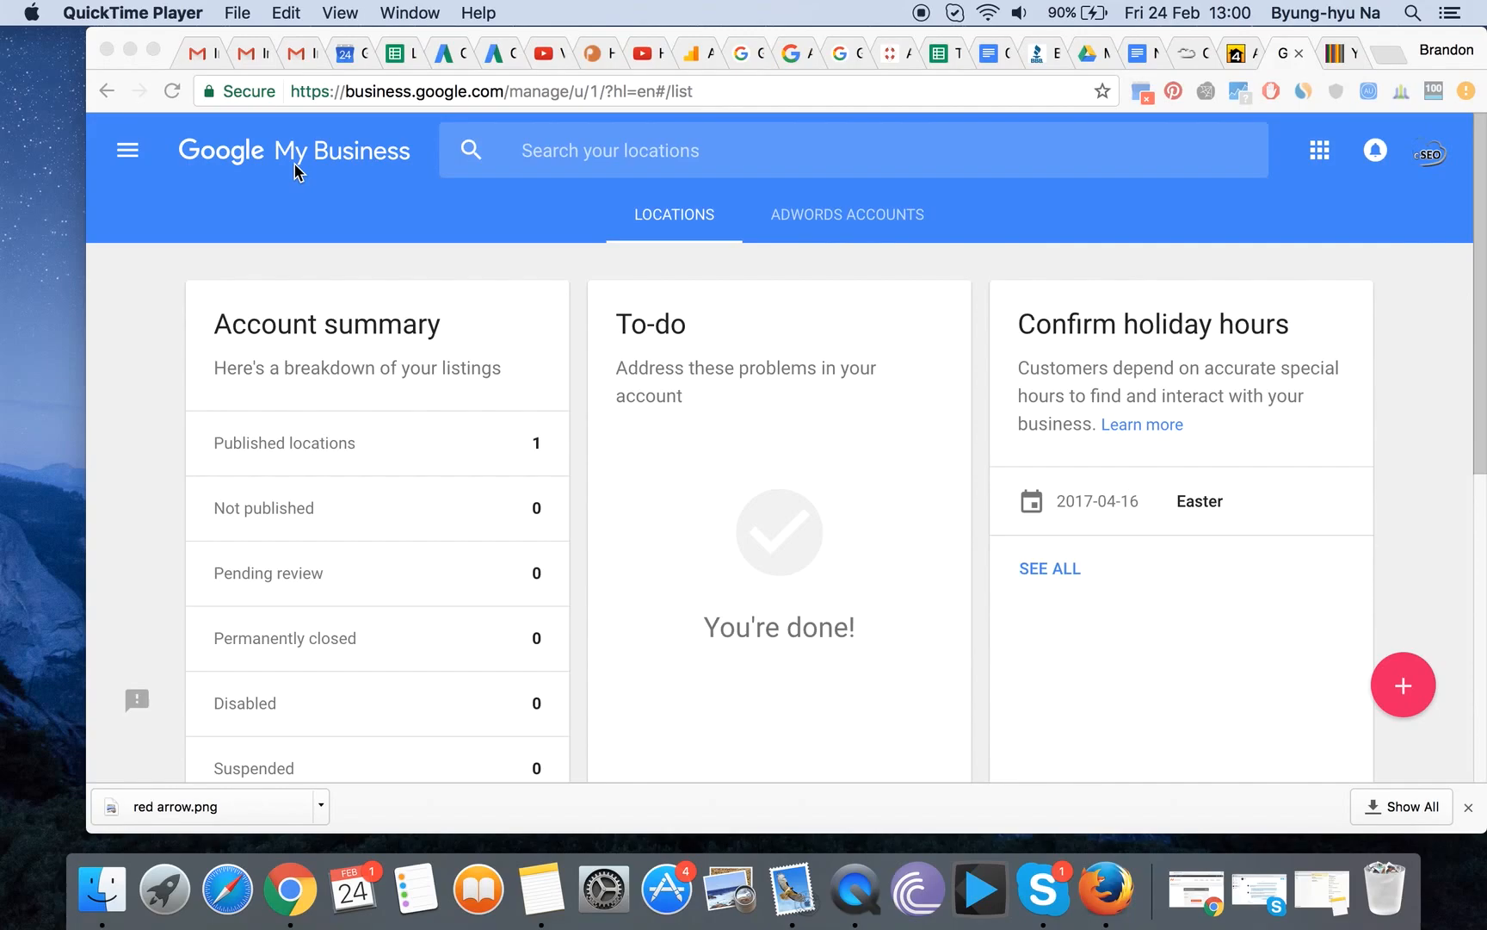
pyautogui.moveTo(315, 179)
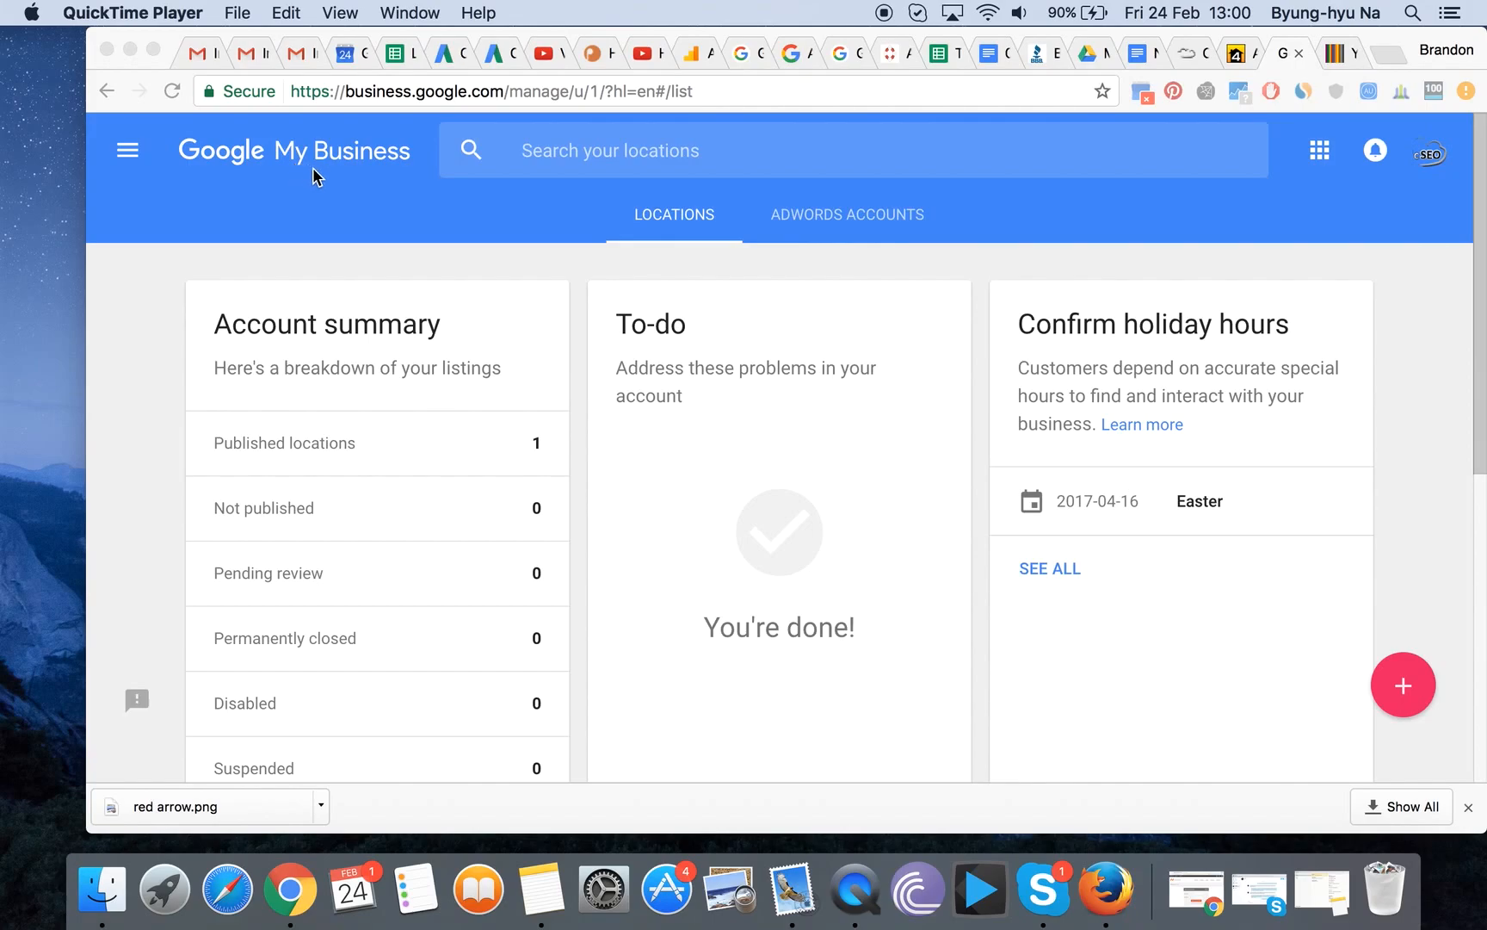
pyautogui.moveTo(888, 224)
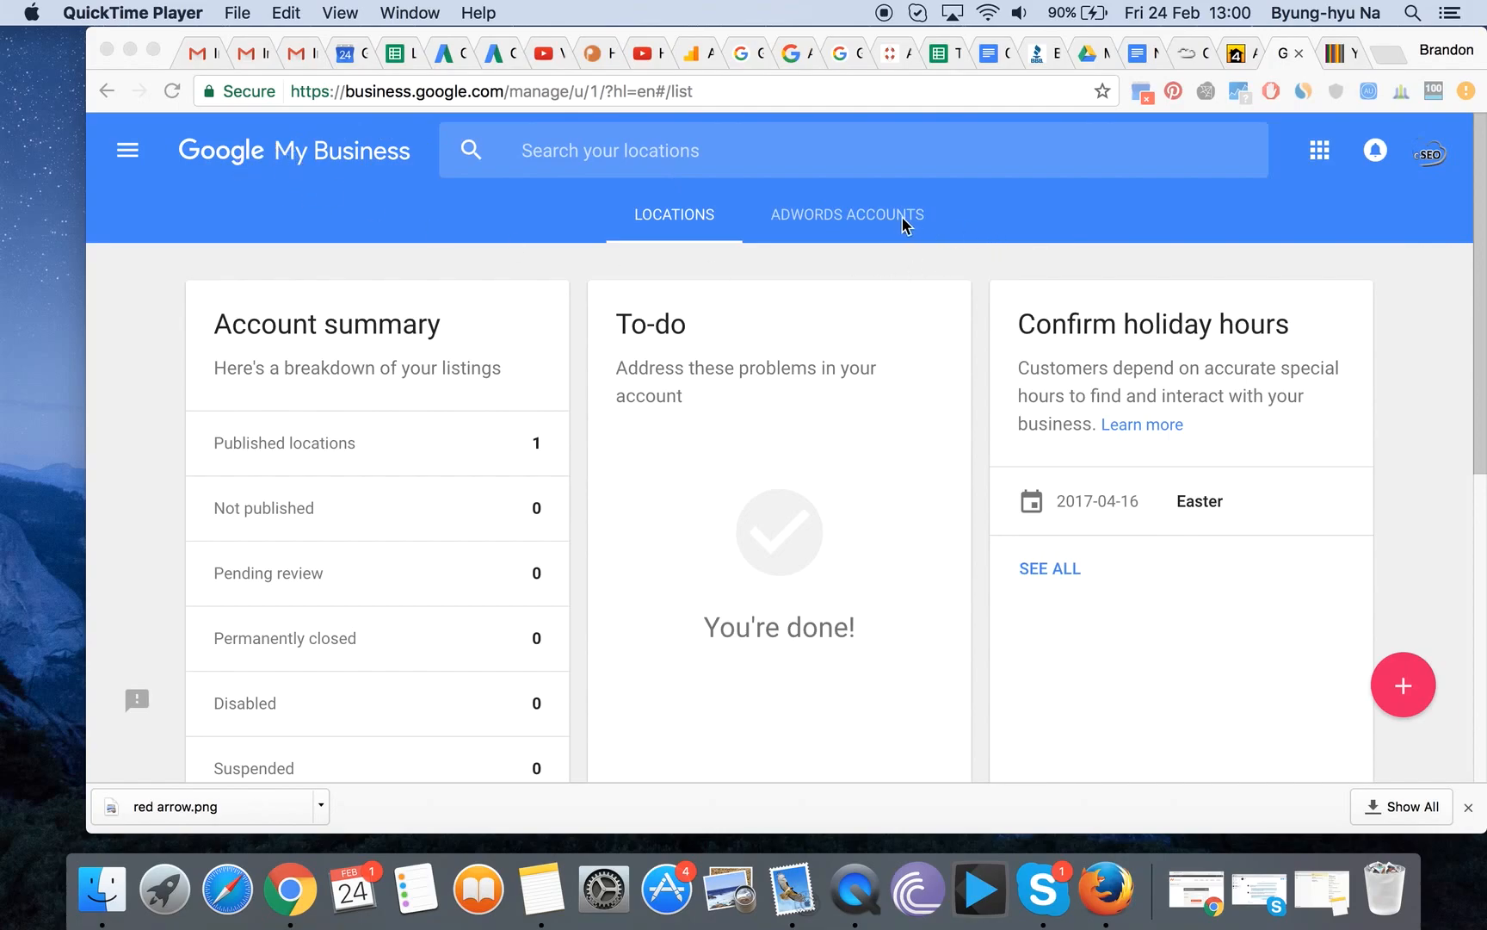
pyautogui.moveTo(876, 226)
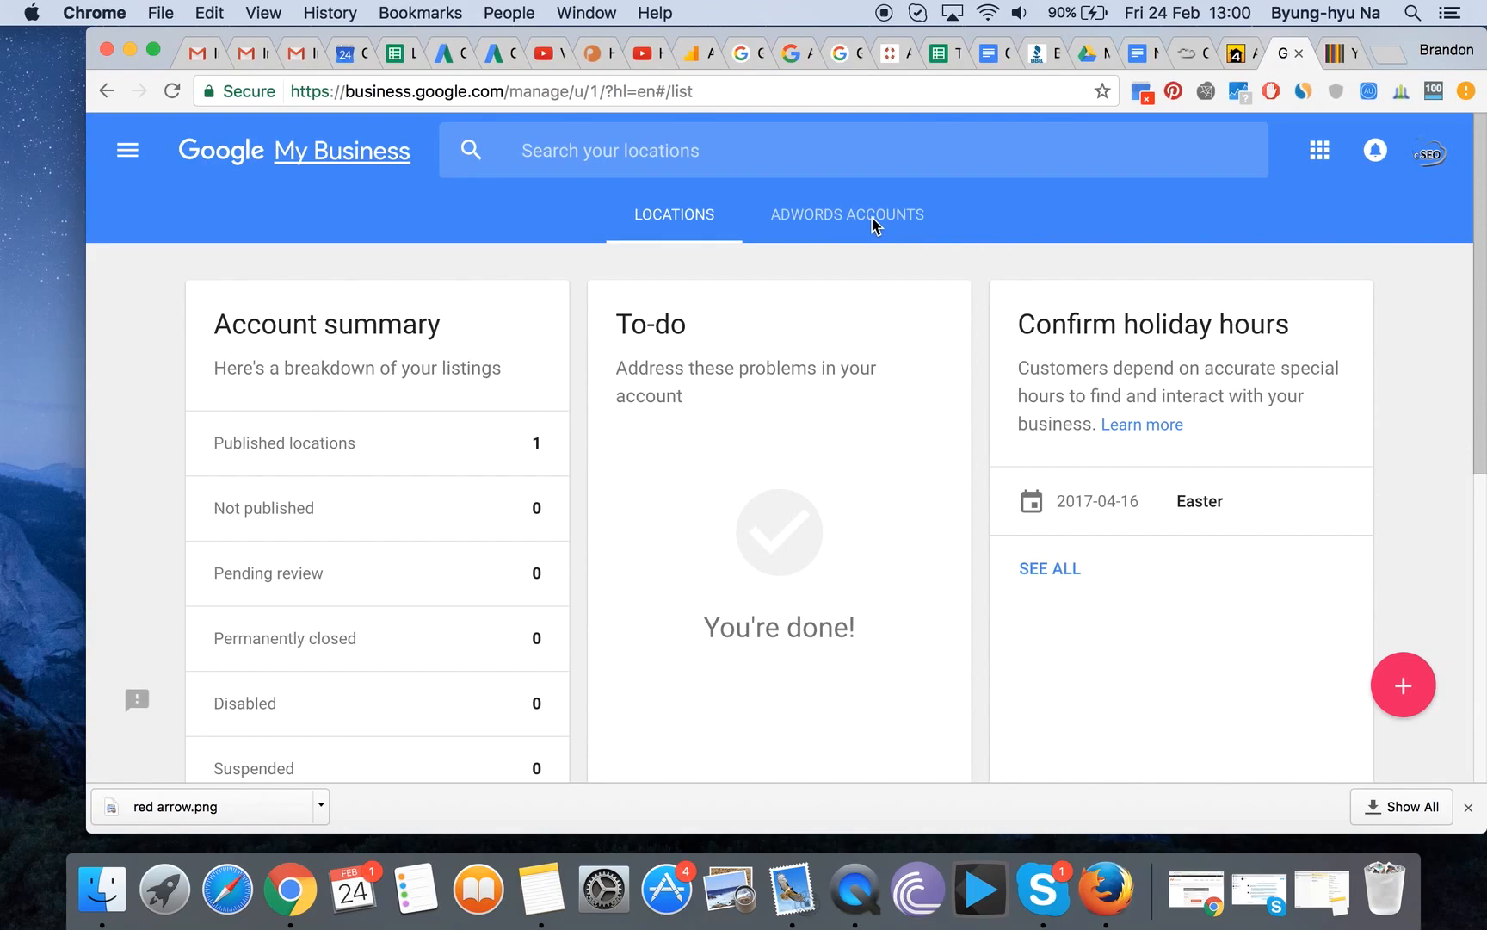
pyautogui.moveTo(851, 234)
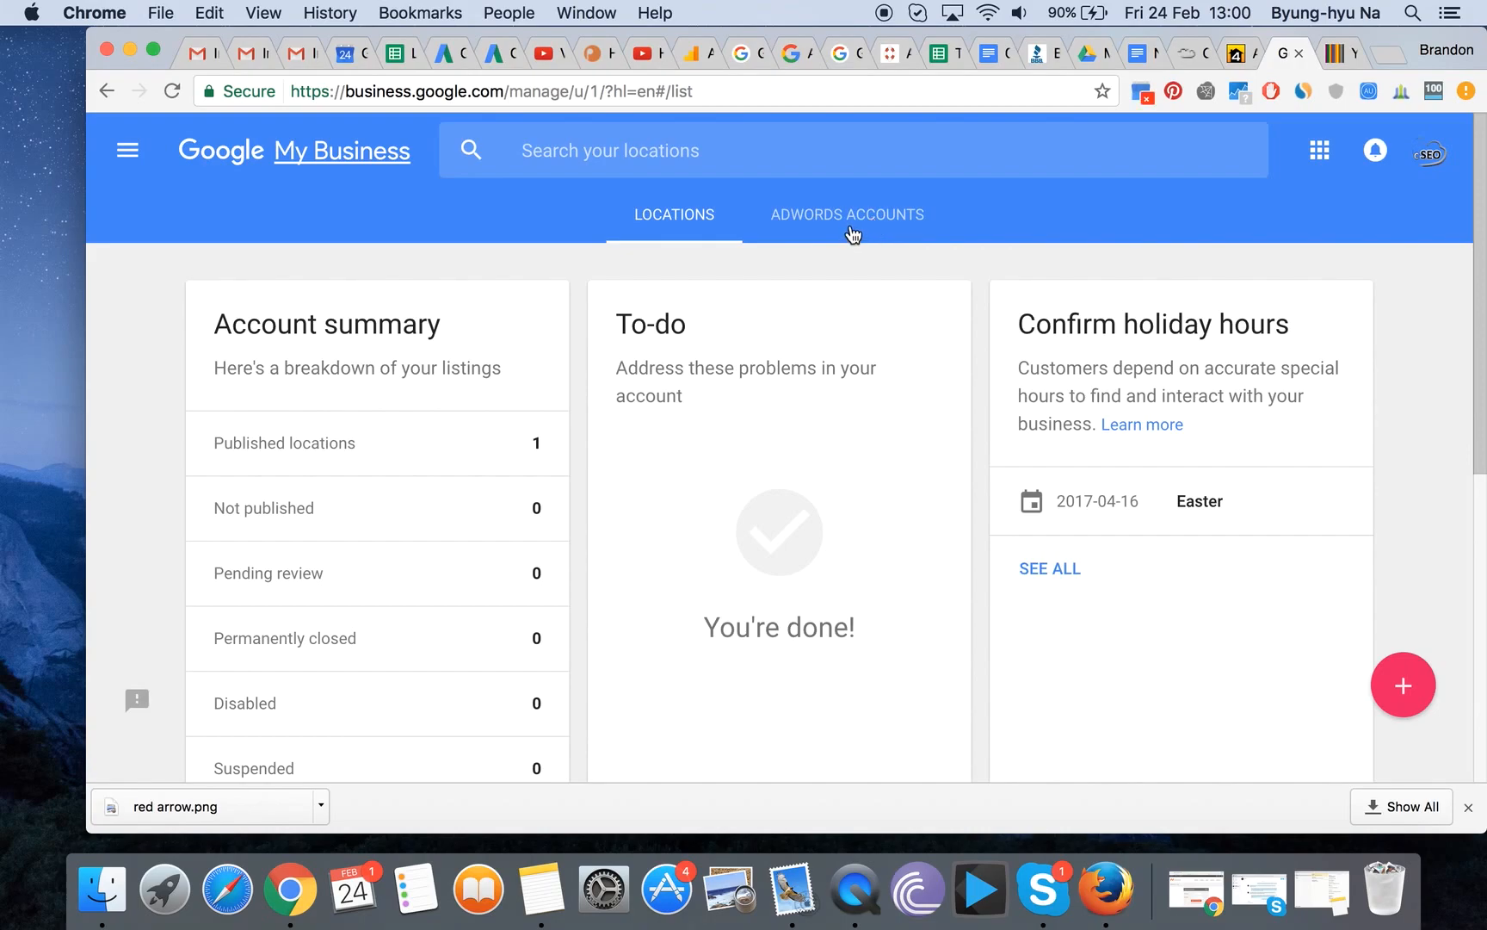
# Show the linked AdWords accounts list in Google My Business.
pyautogui.click(847, 213)
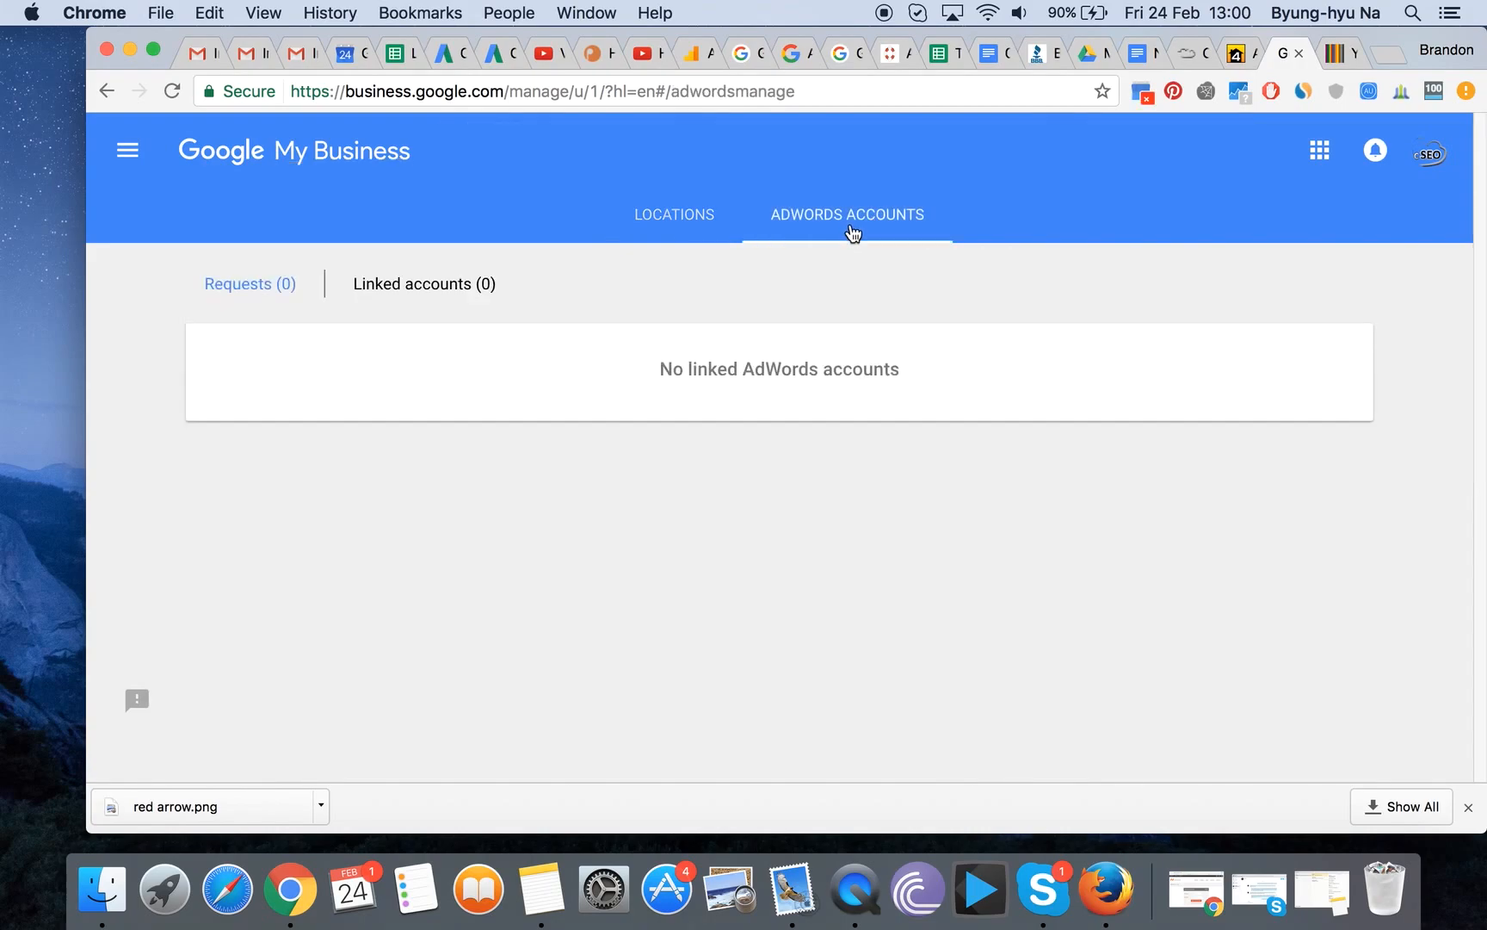
pyautogui.moveTo(739, 394)
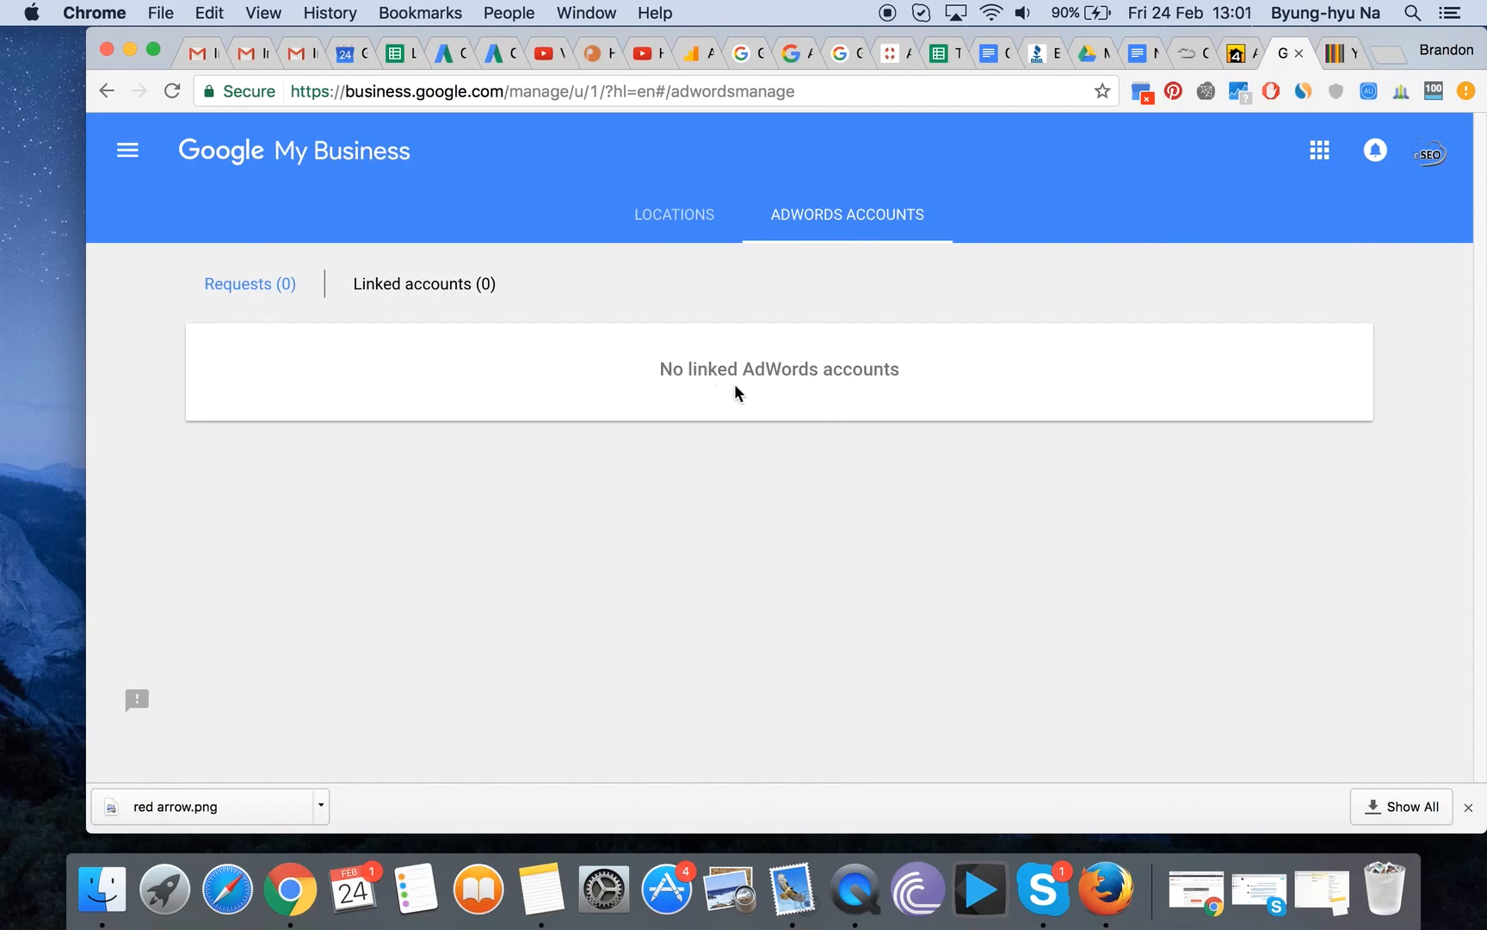
pyautogui.moveTo(888, 448)
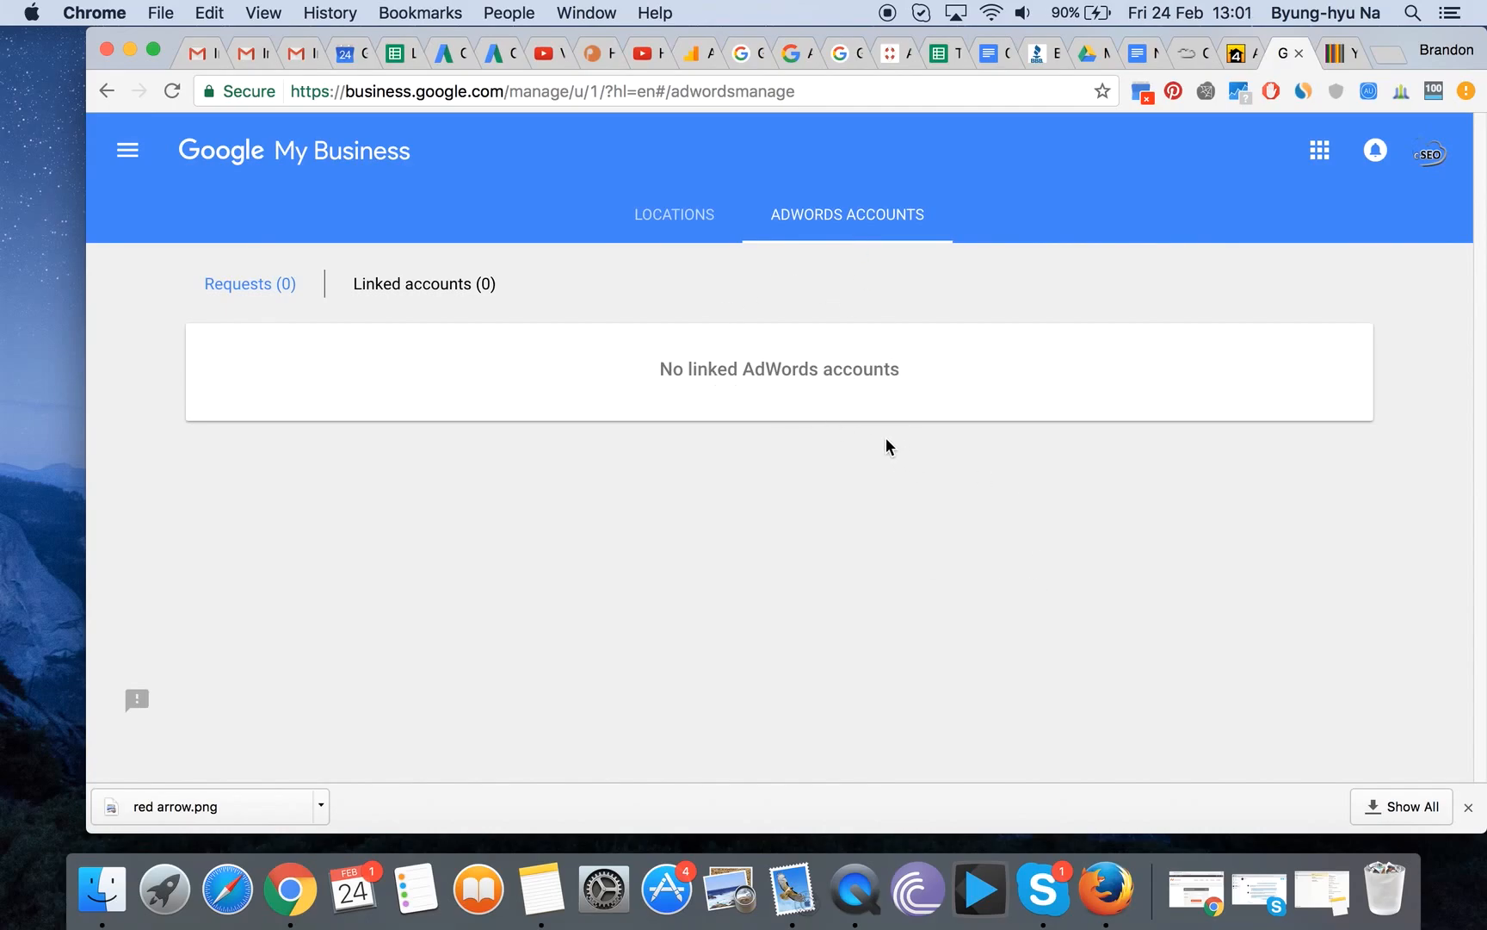
pyautogui.moveTo(971, 373)
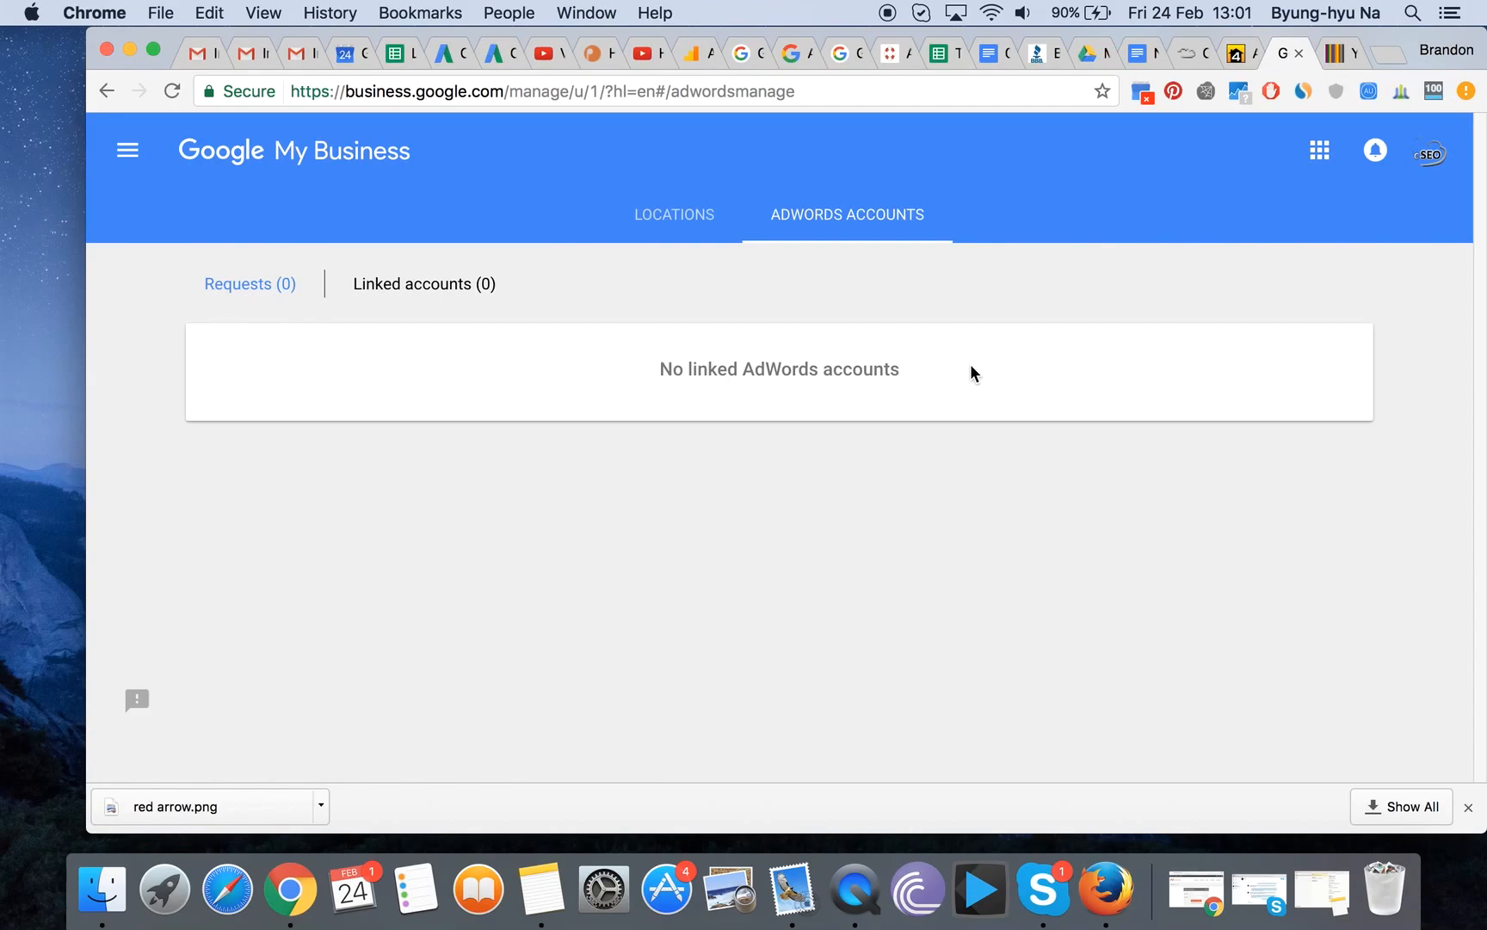
pyautogui.moveTo(740, 329)
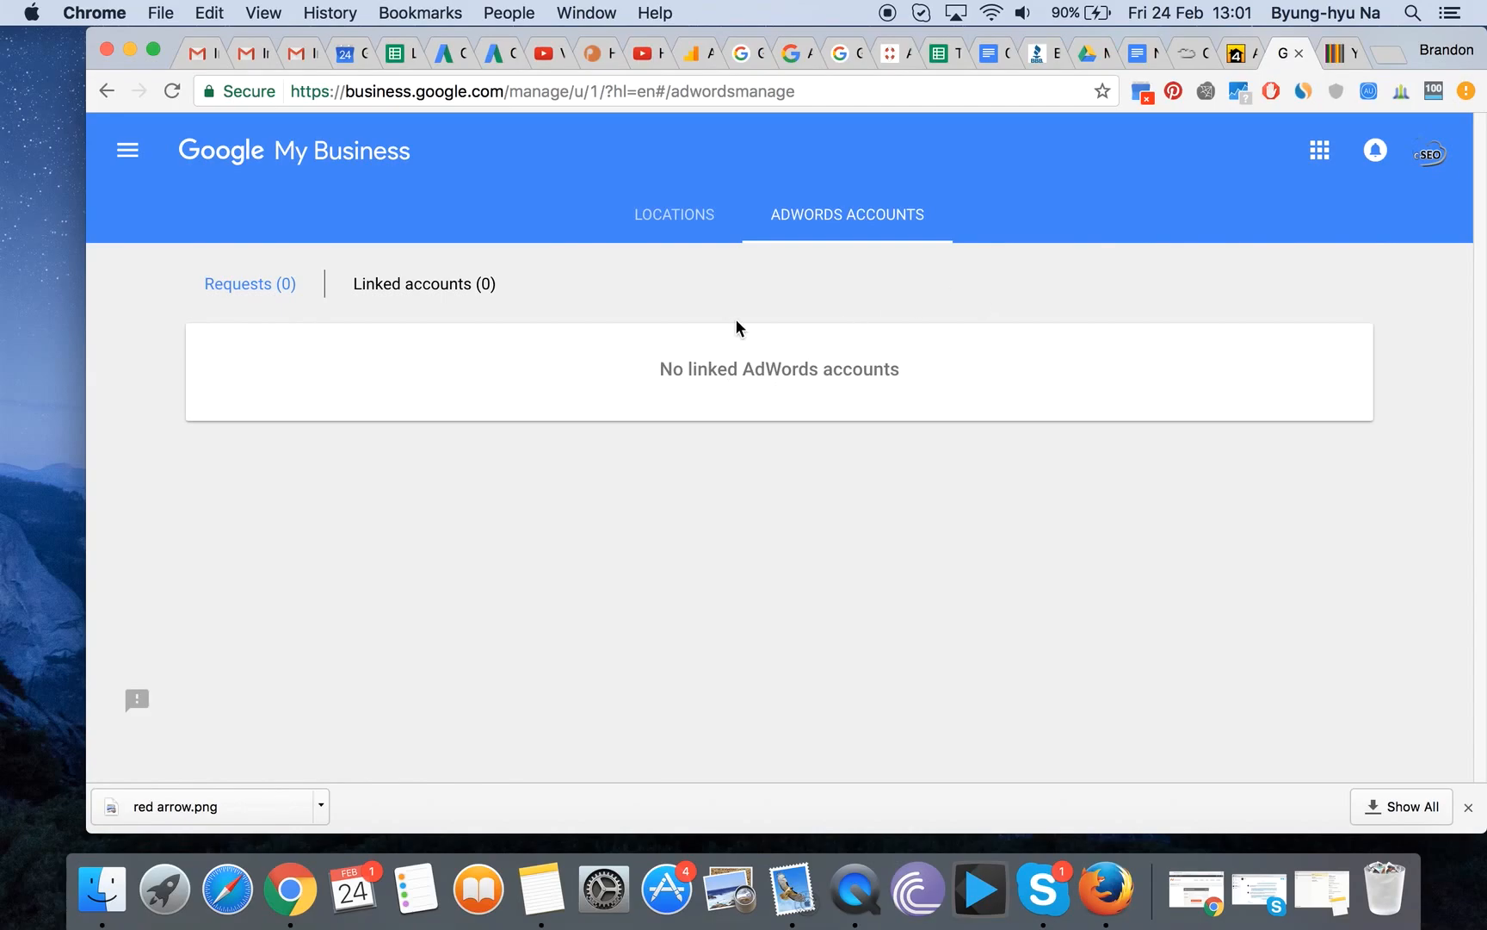
pyautogui.moveTo(813, 834)
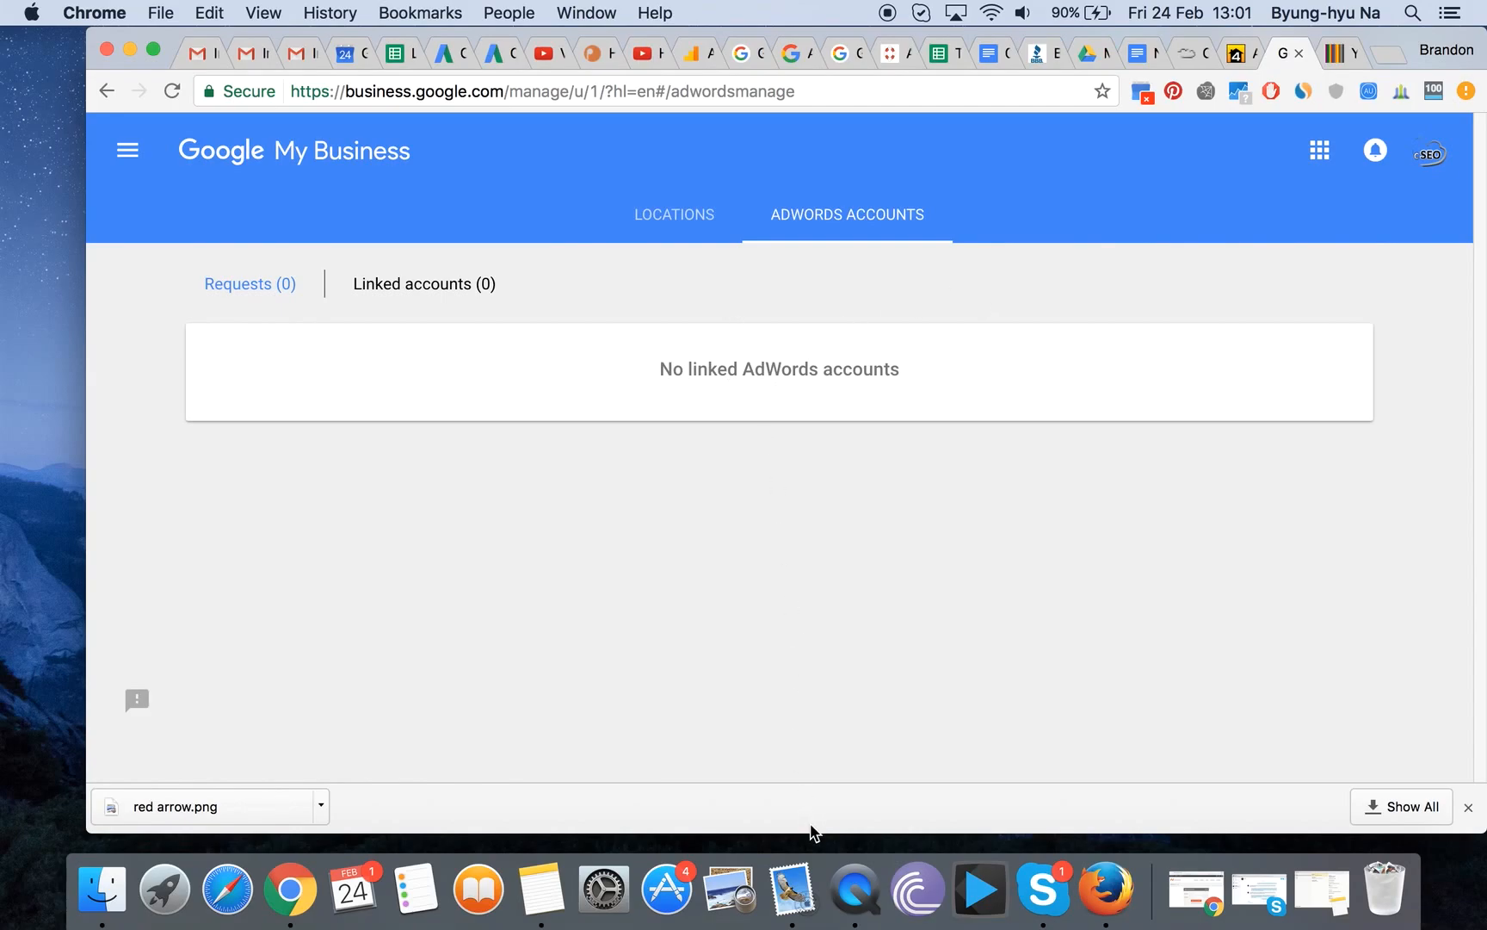
pyautogui.moveTo(814, 834)
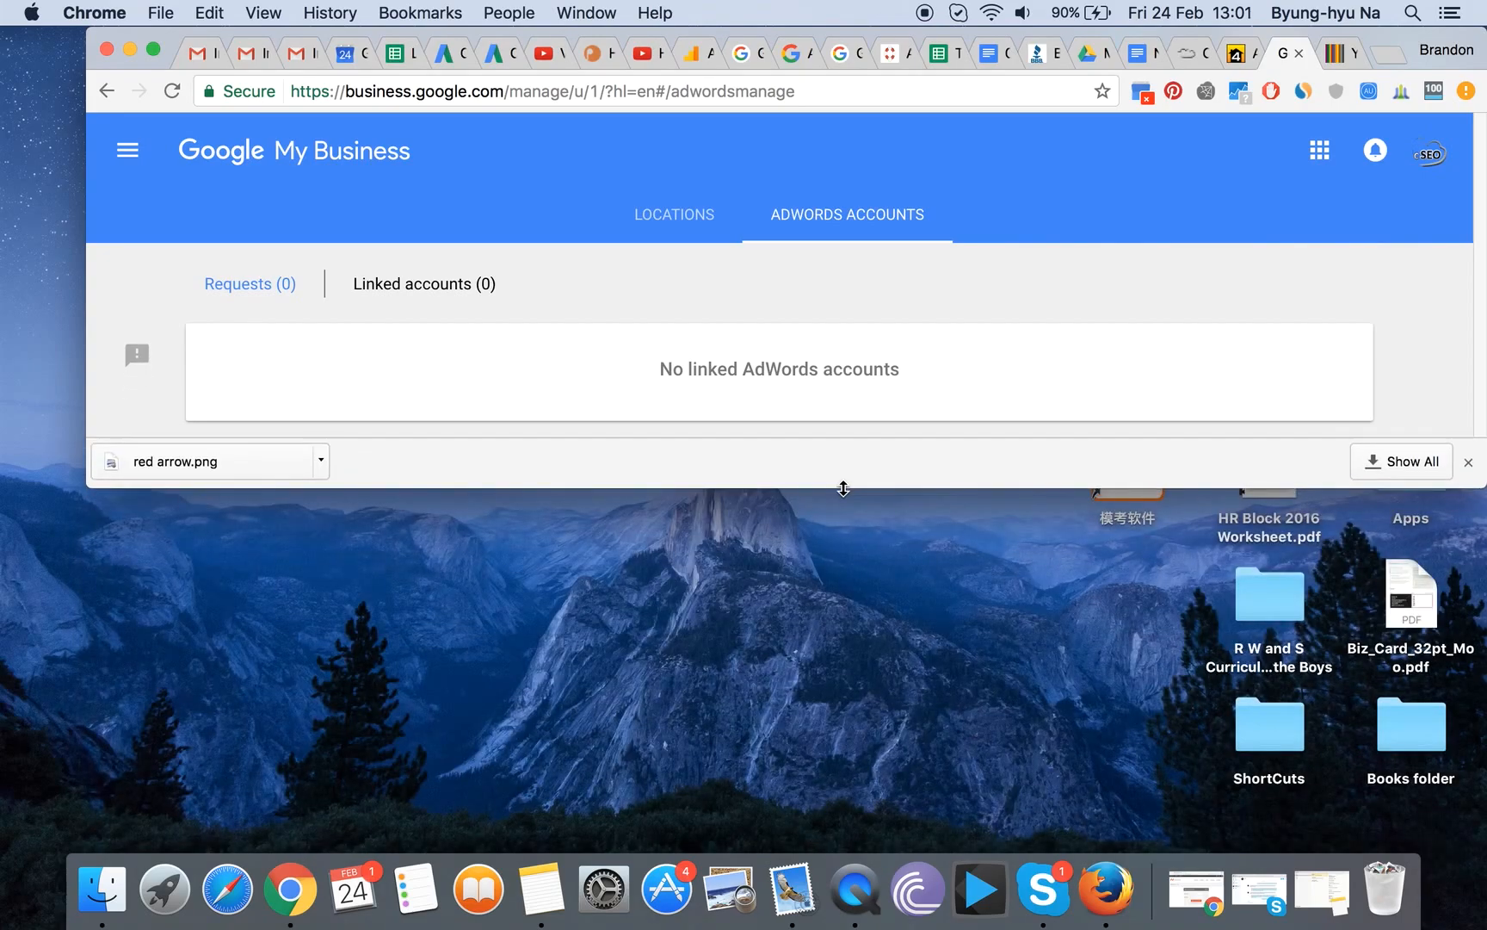
pyautogui.moveTo(558, 151)
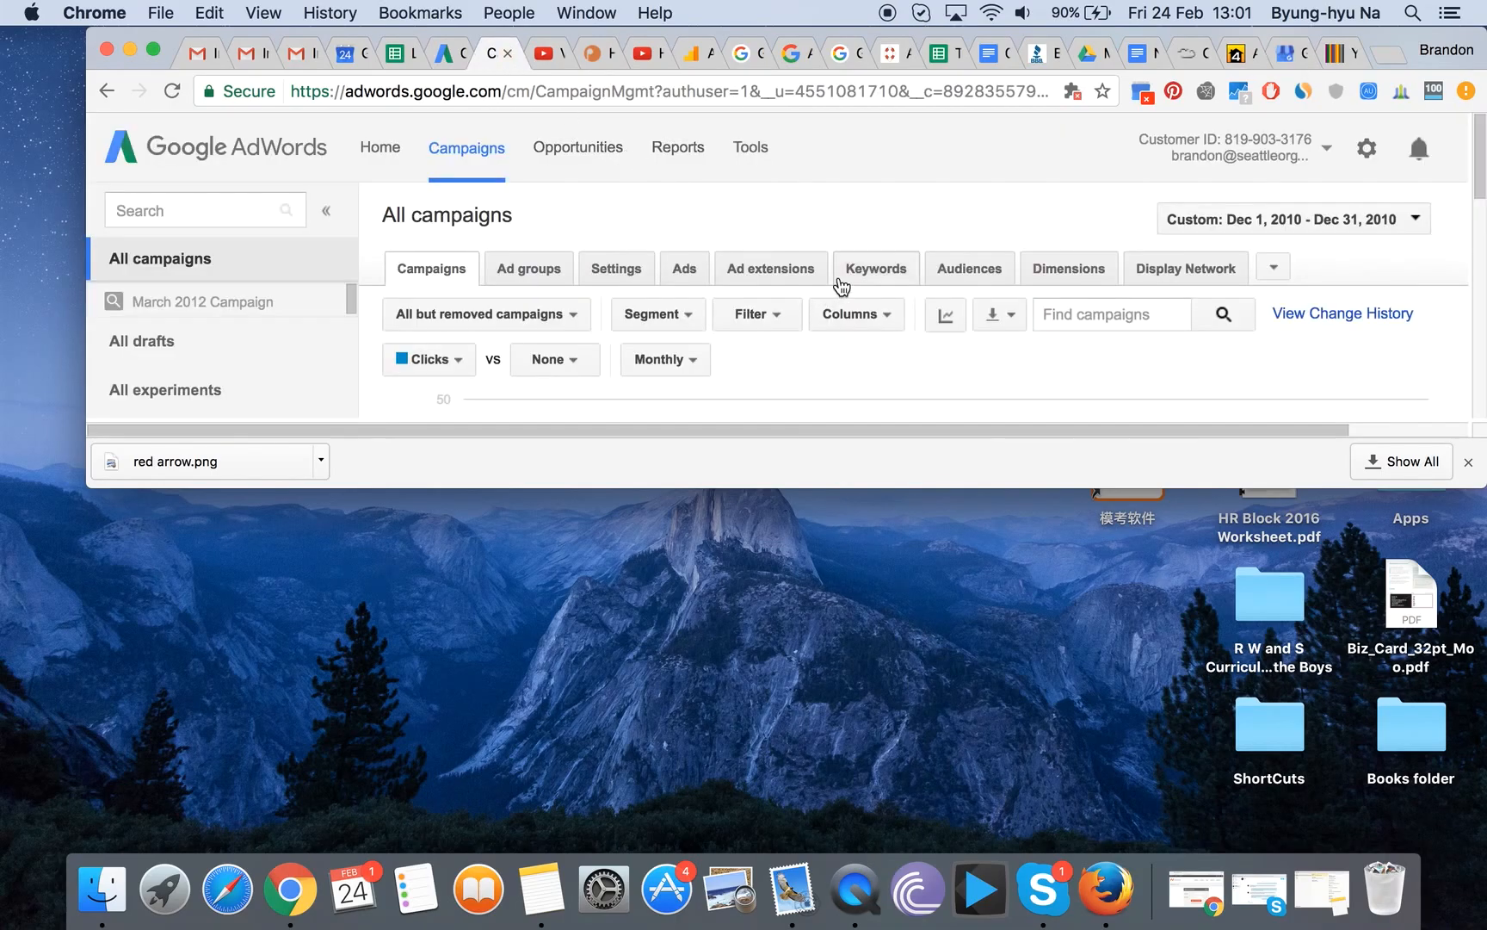
pyautogui.moveTo(666, 274)
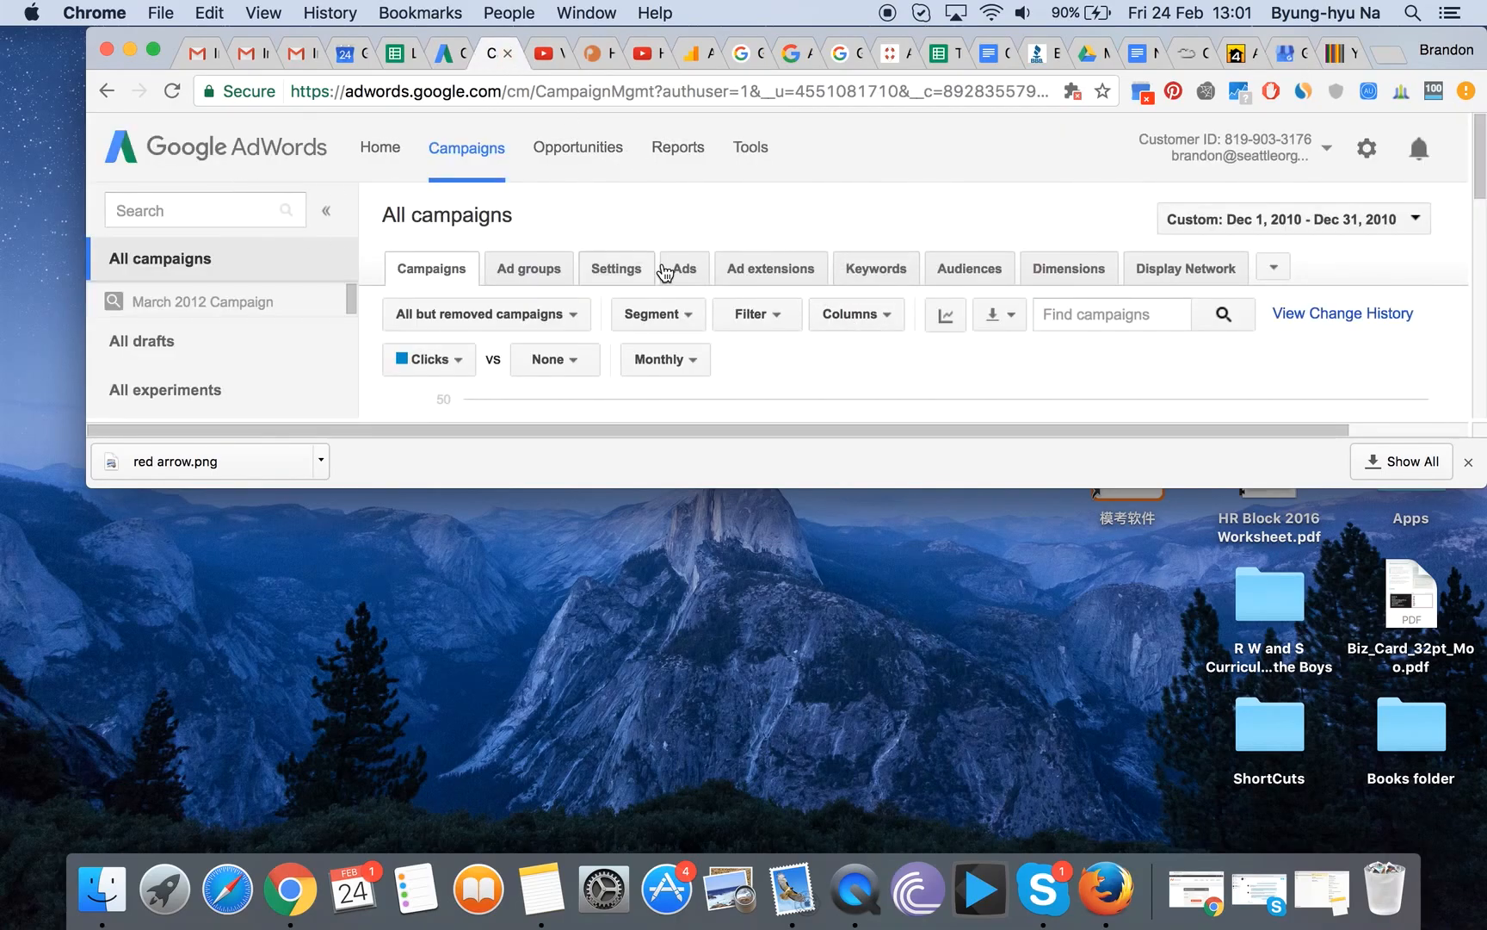
pyautogui.moveTo(475, 442)
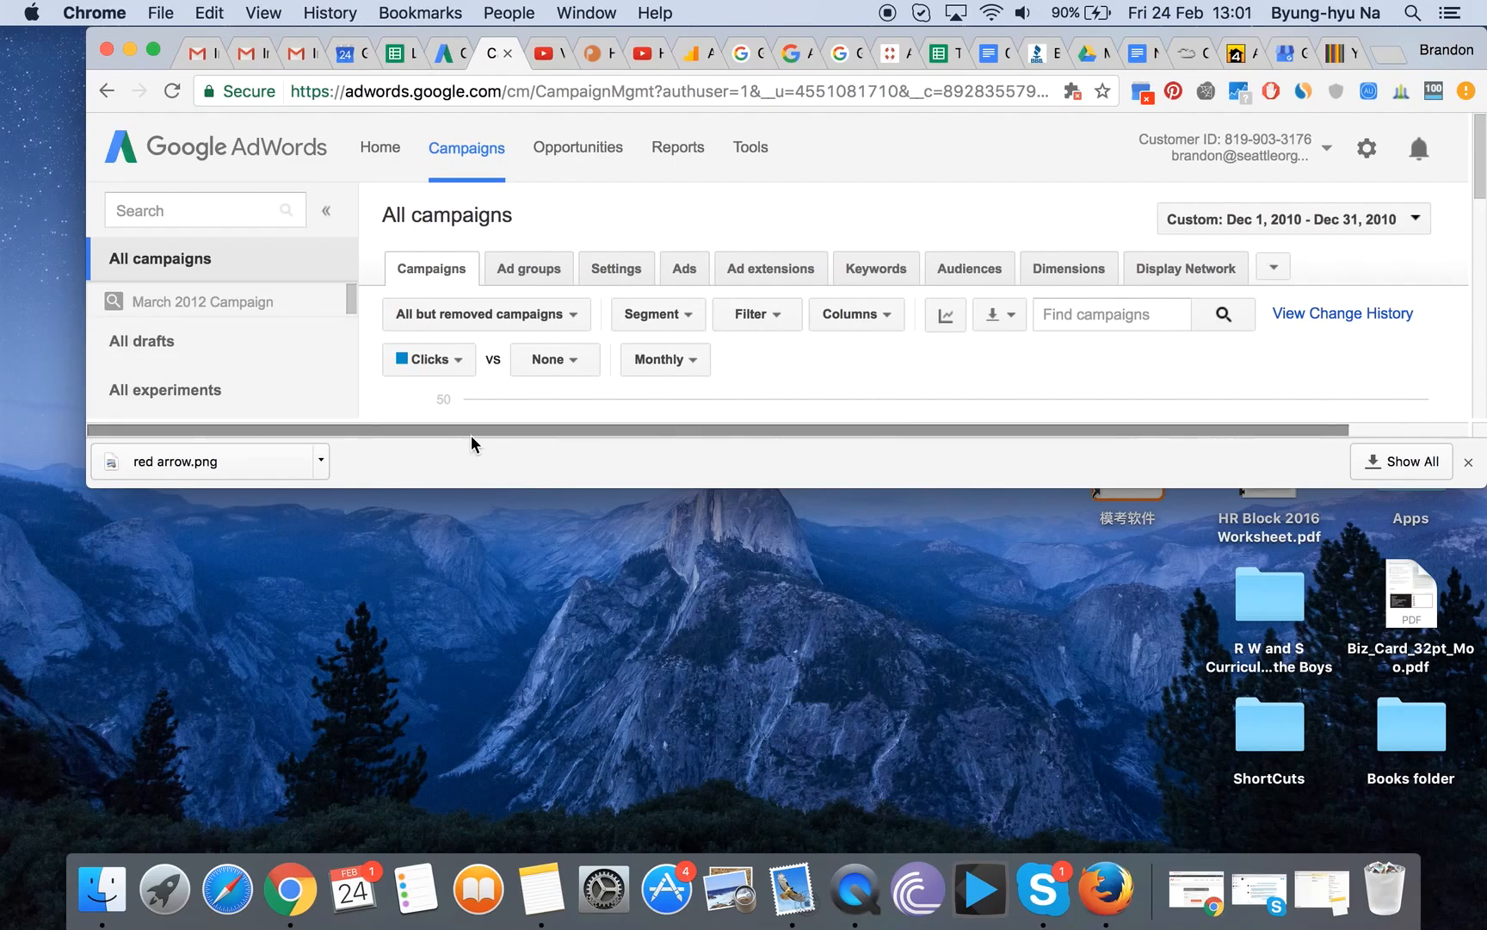
pyautogui.moveTo(547, 298)
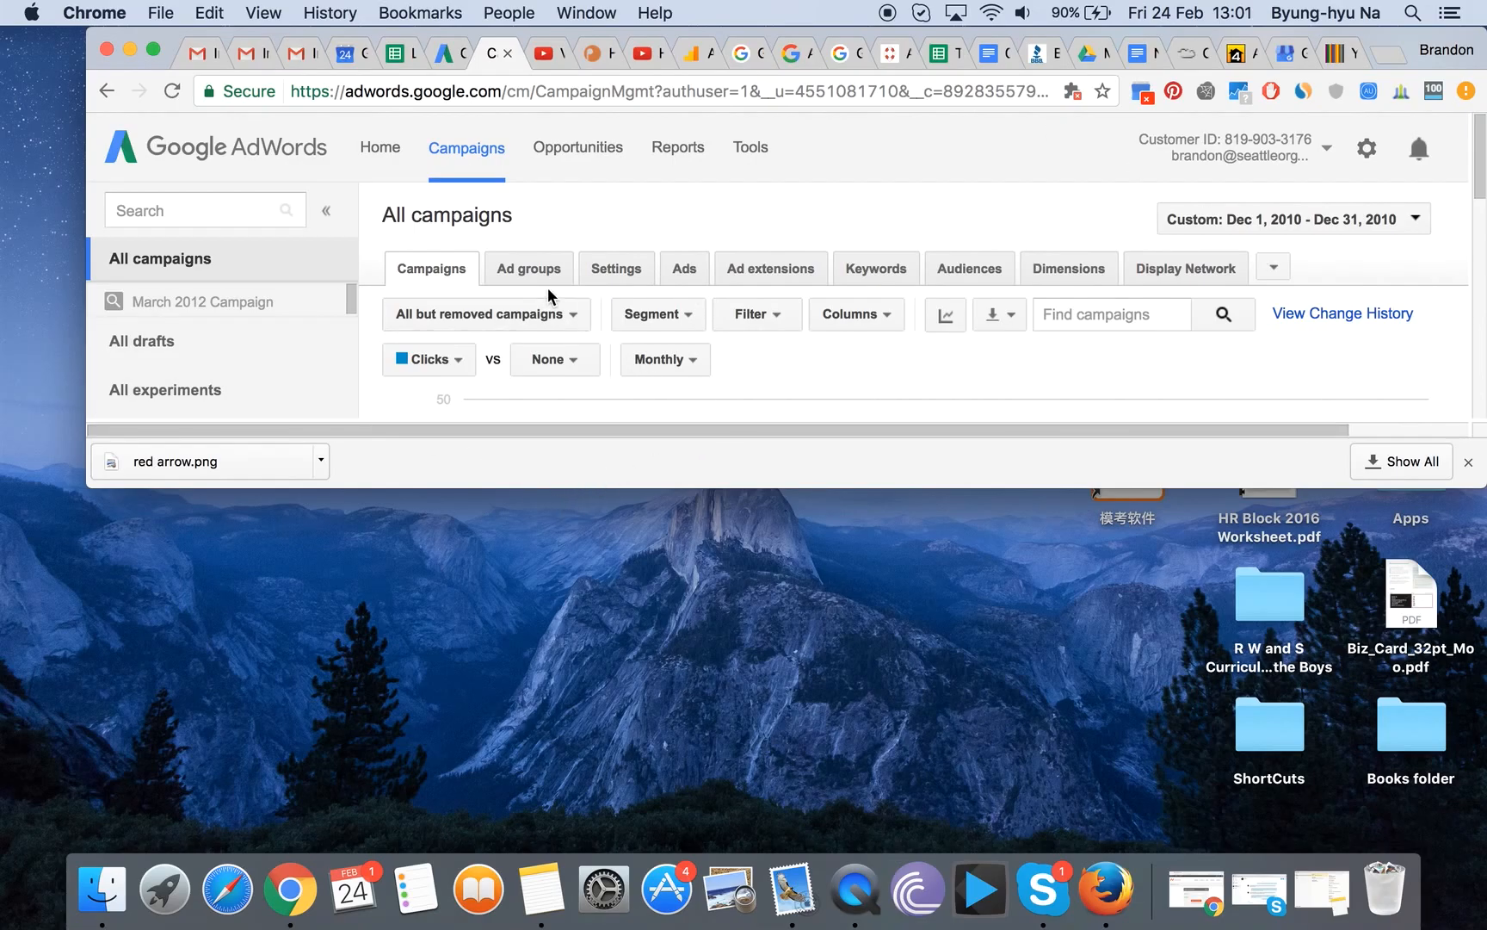
pyautogui.moveTo(909, 296)
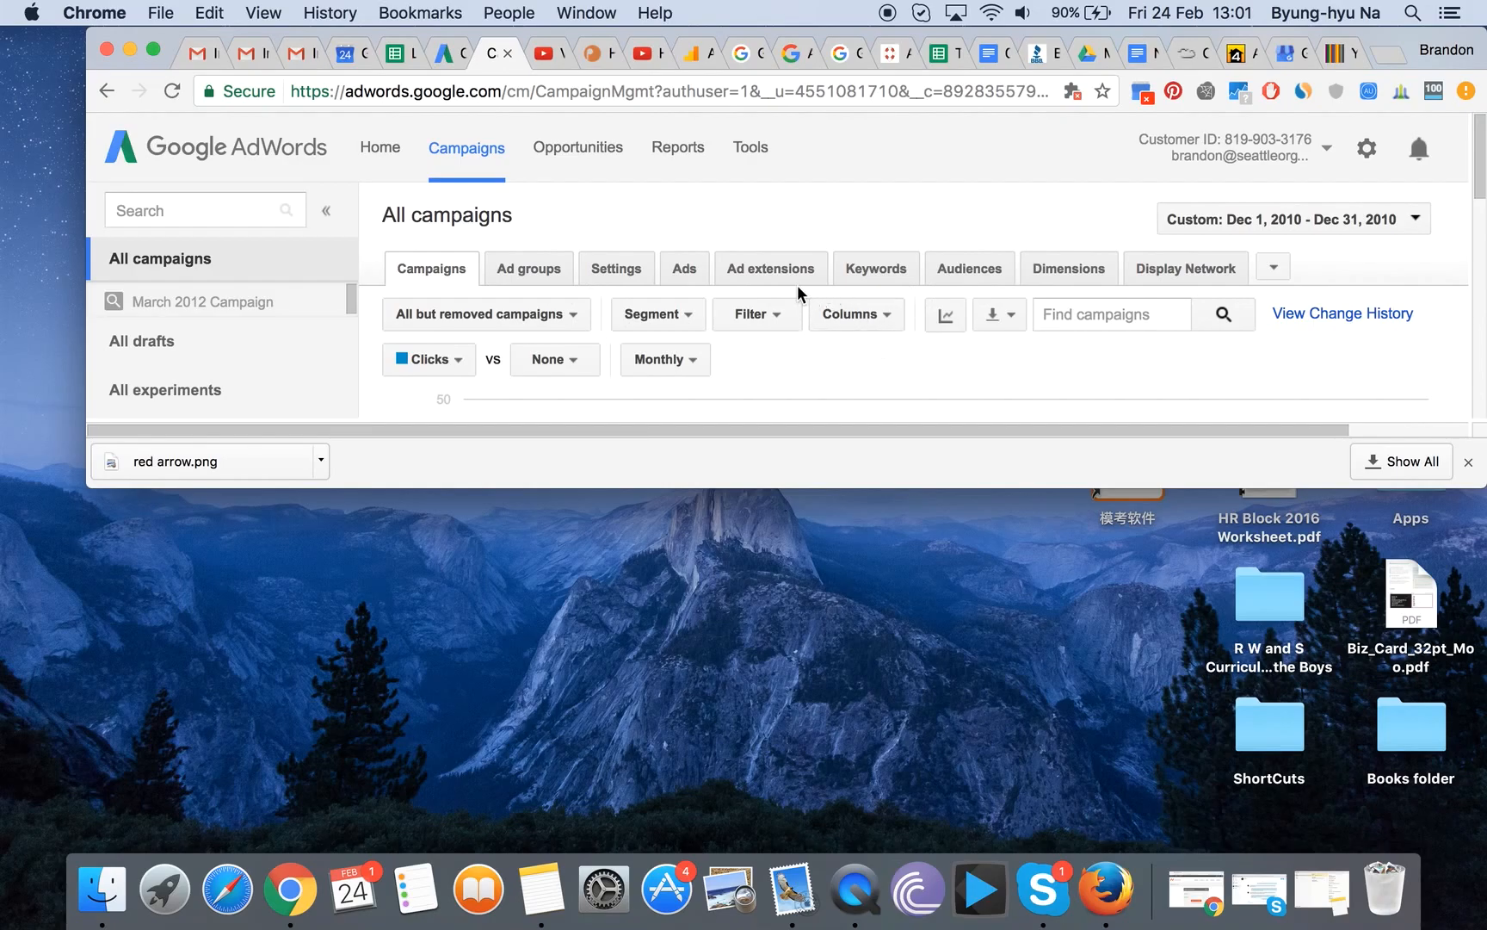
# Switch from the campaign list to the Ad extensions view.
pyautogui.click(770, 269)
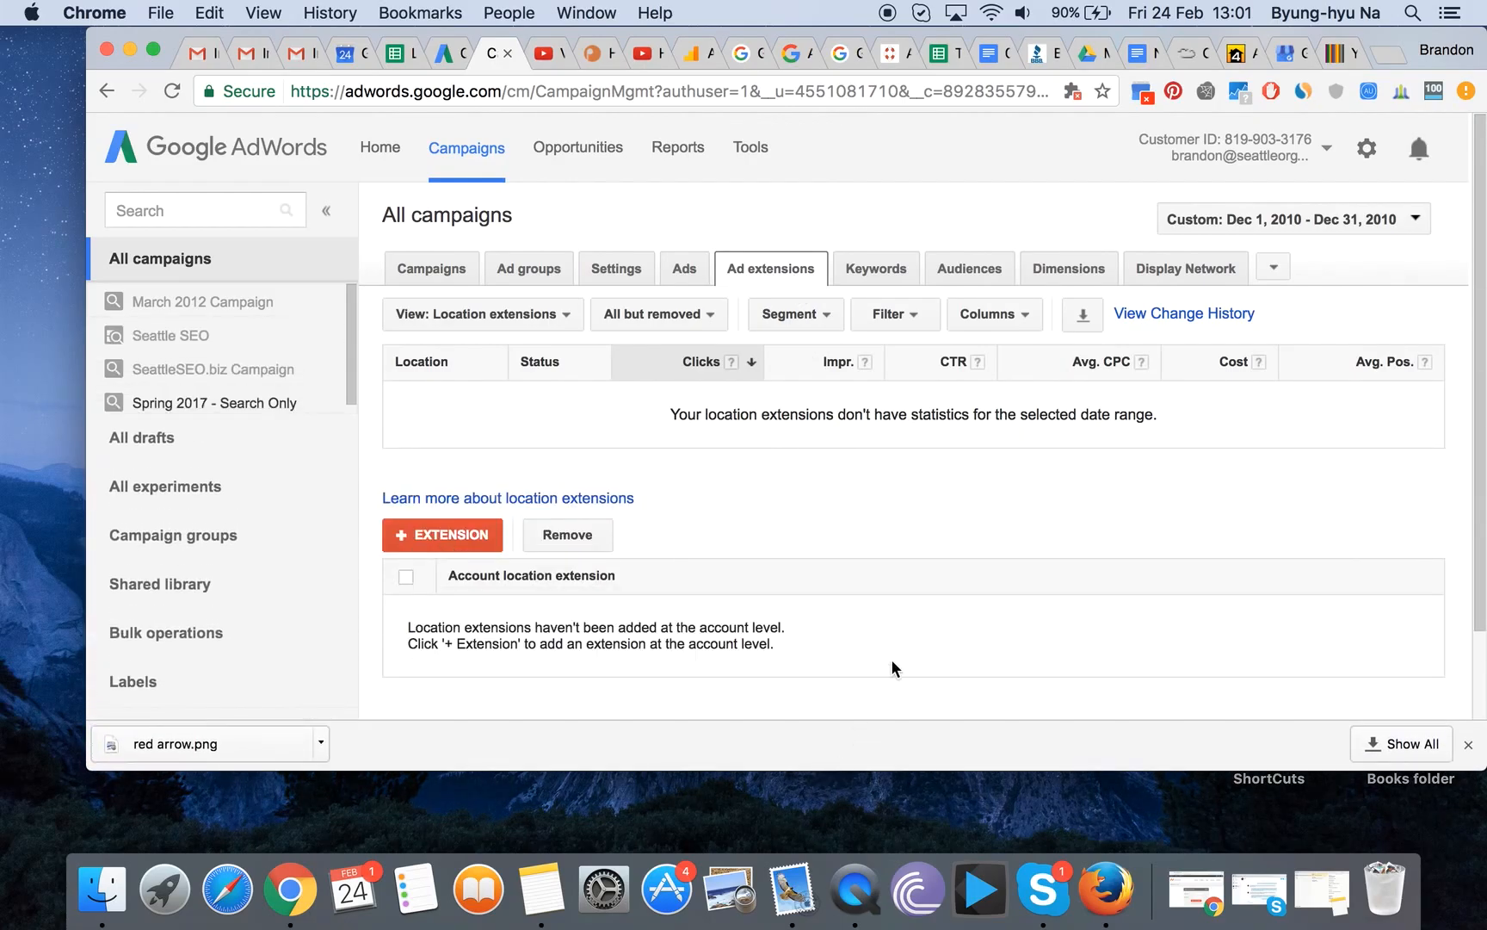
pyautogui.moveTo(766, 545)
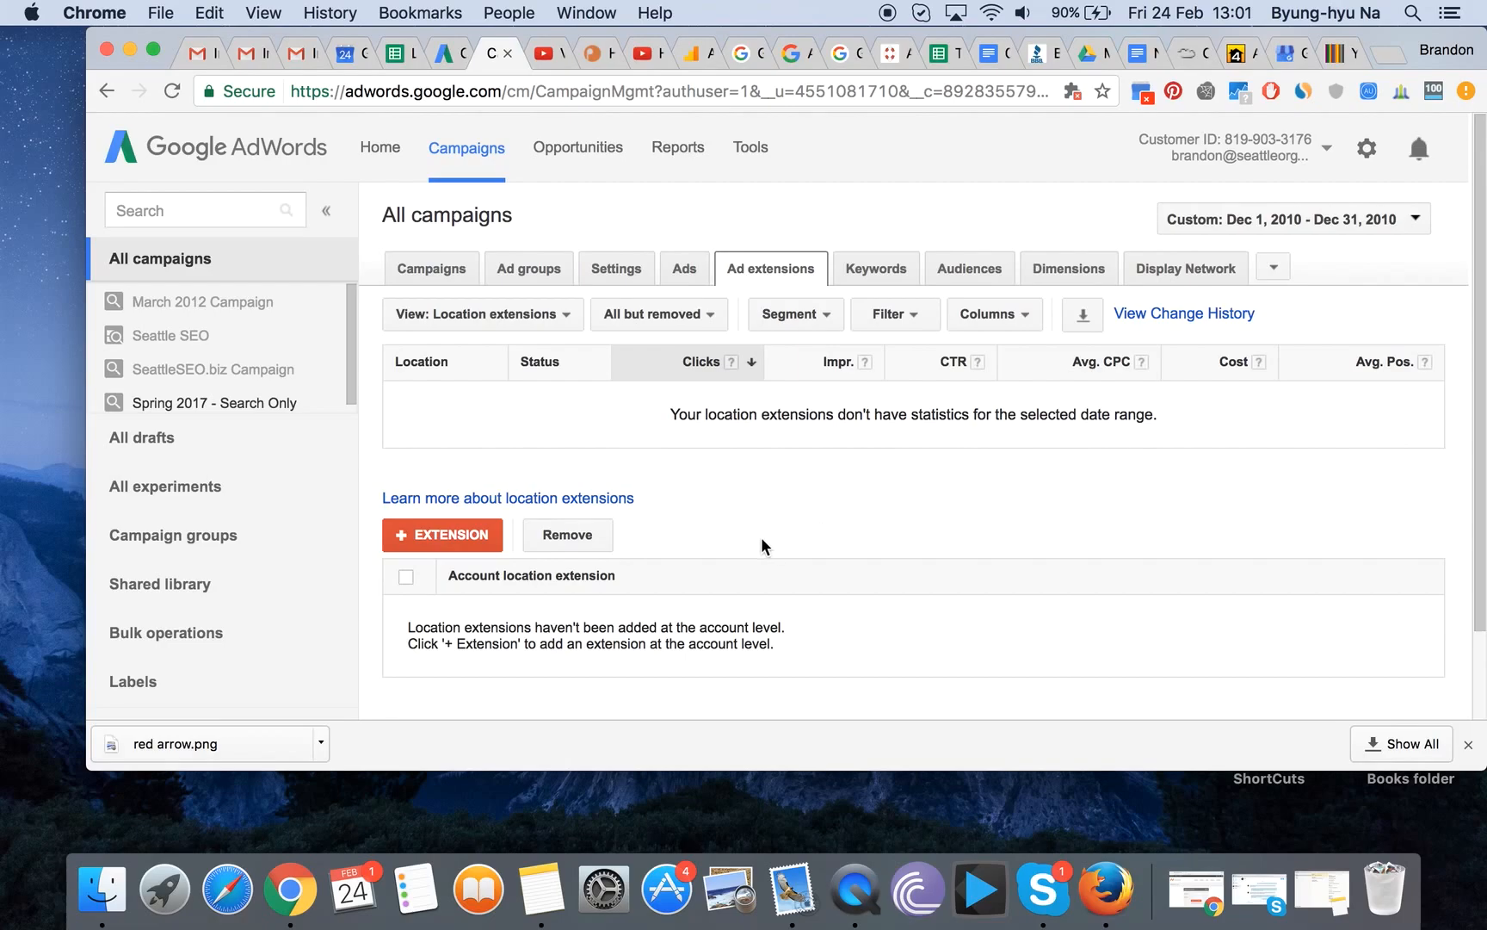
pyautogui.click(441, 534)
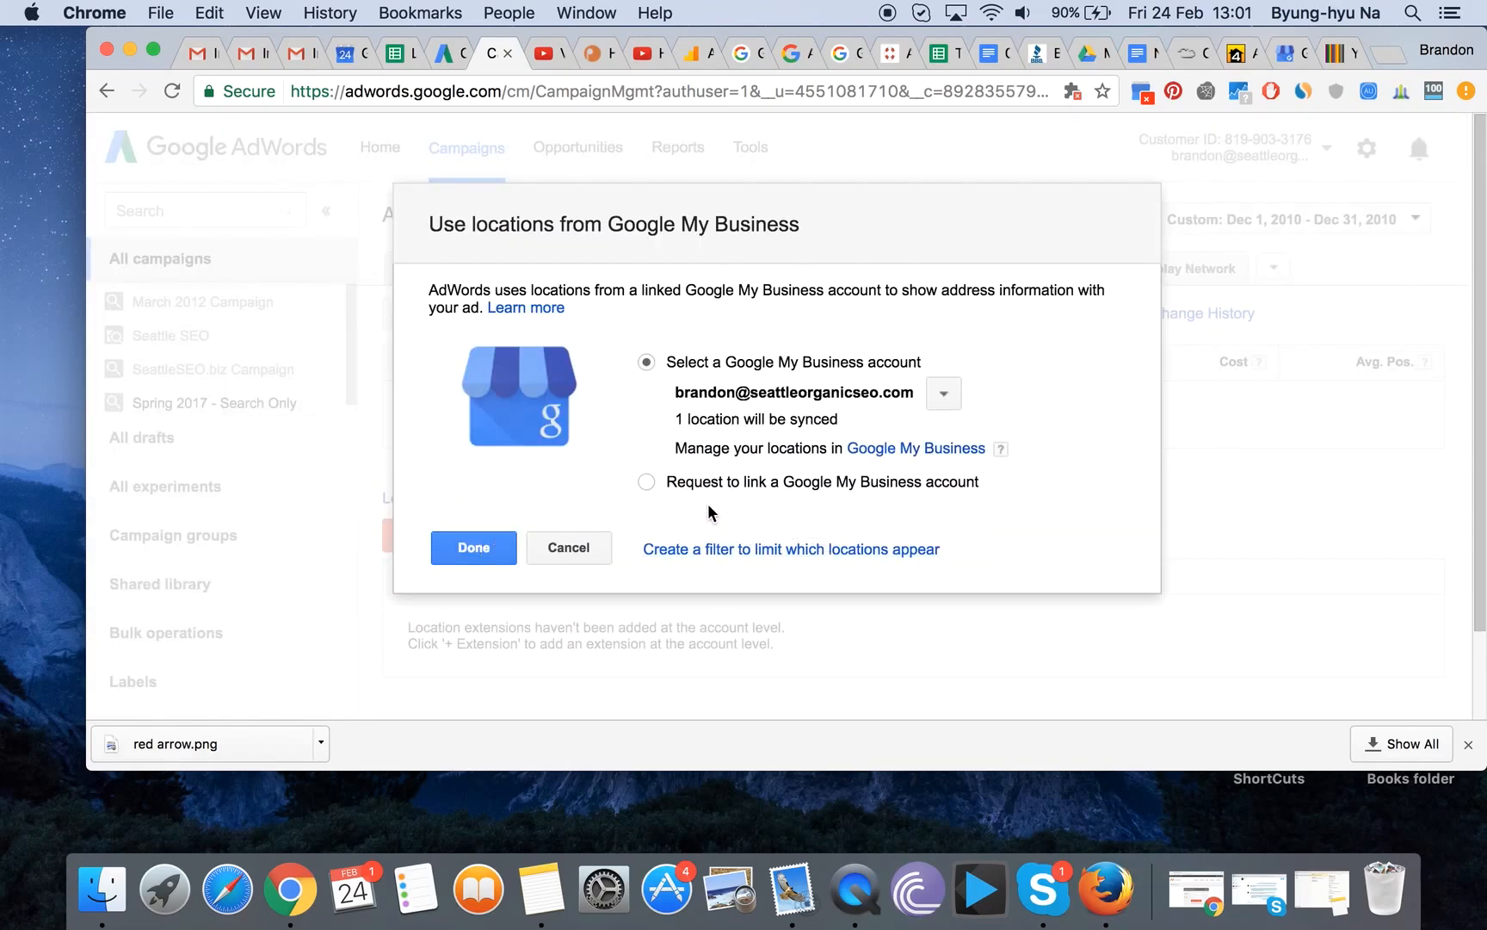
pyautogui.moveTo(806, 489)
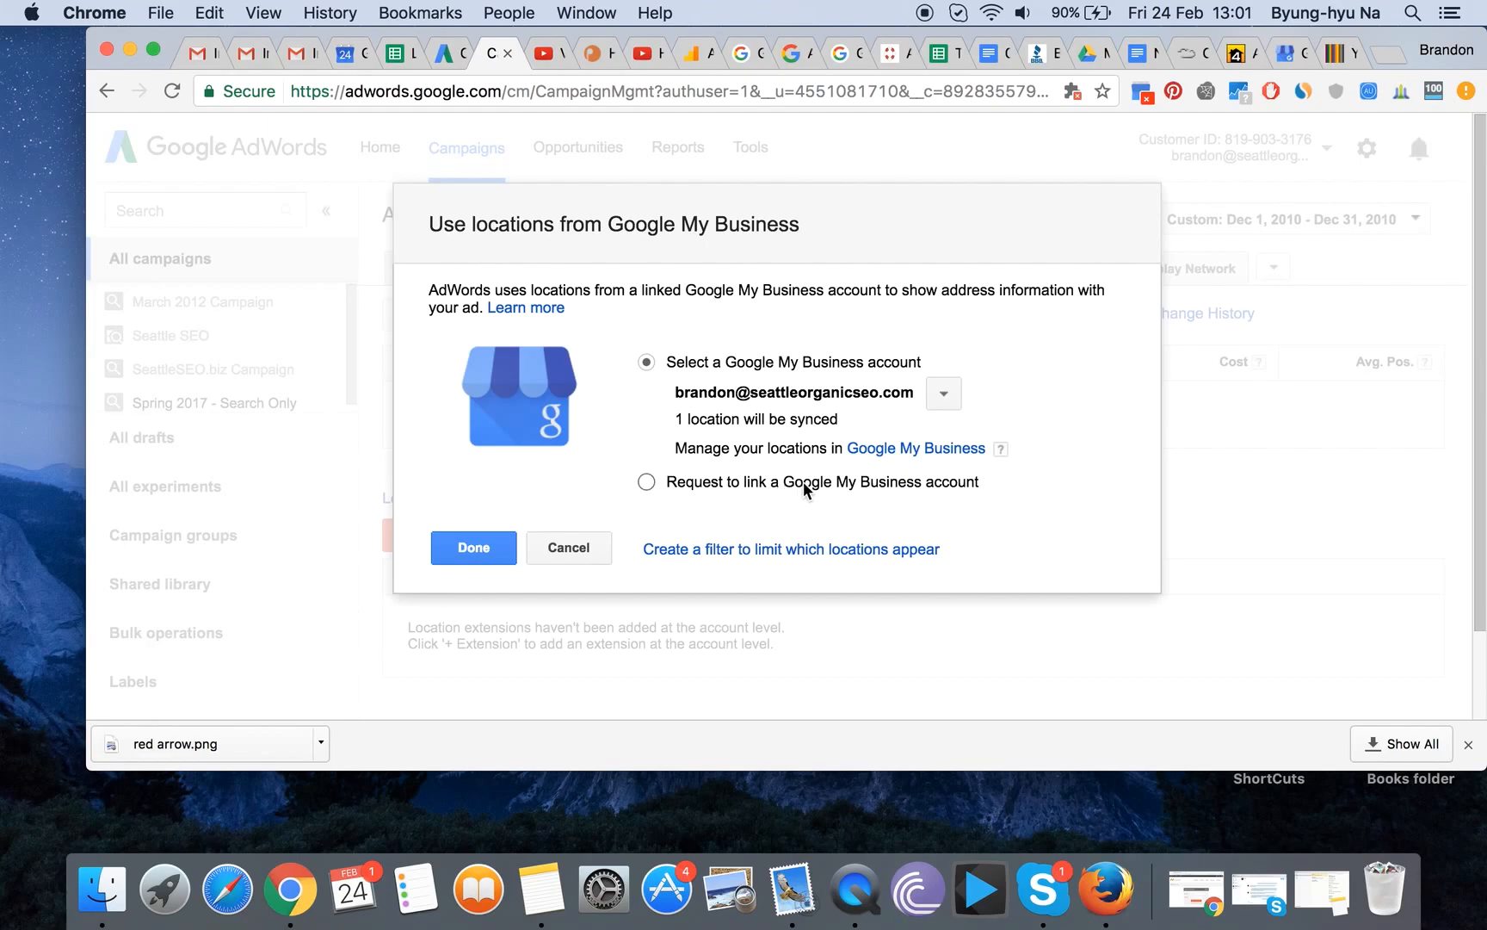
pyautogui.moveTo(991, 499)
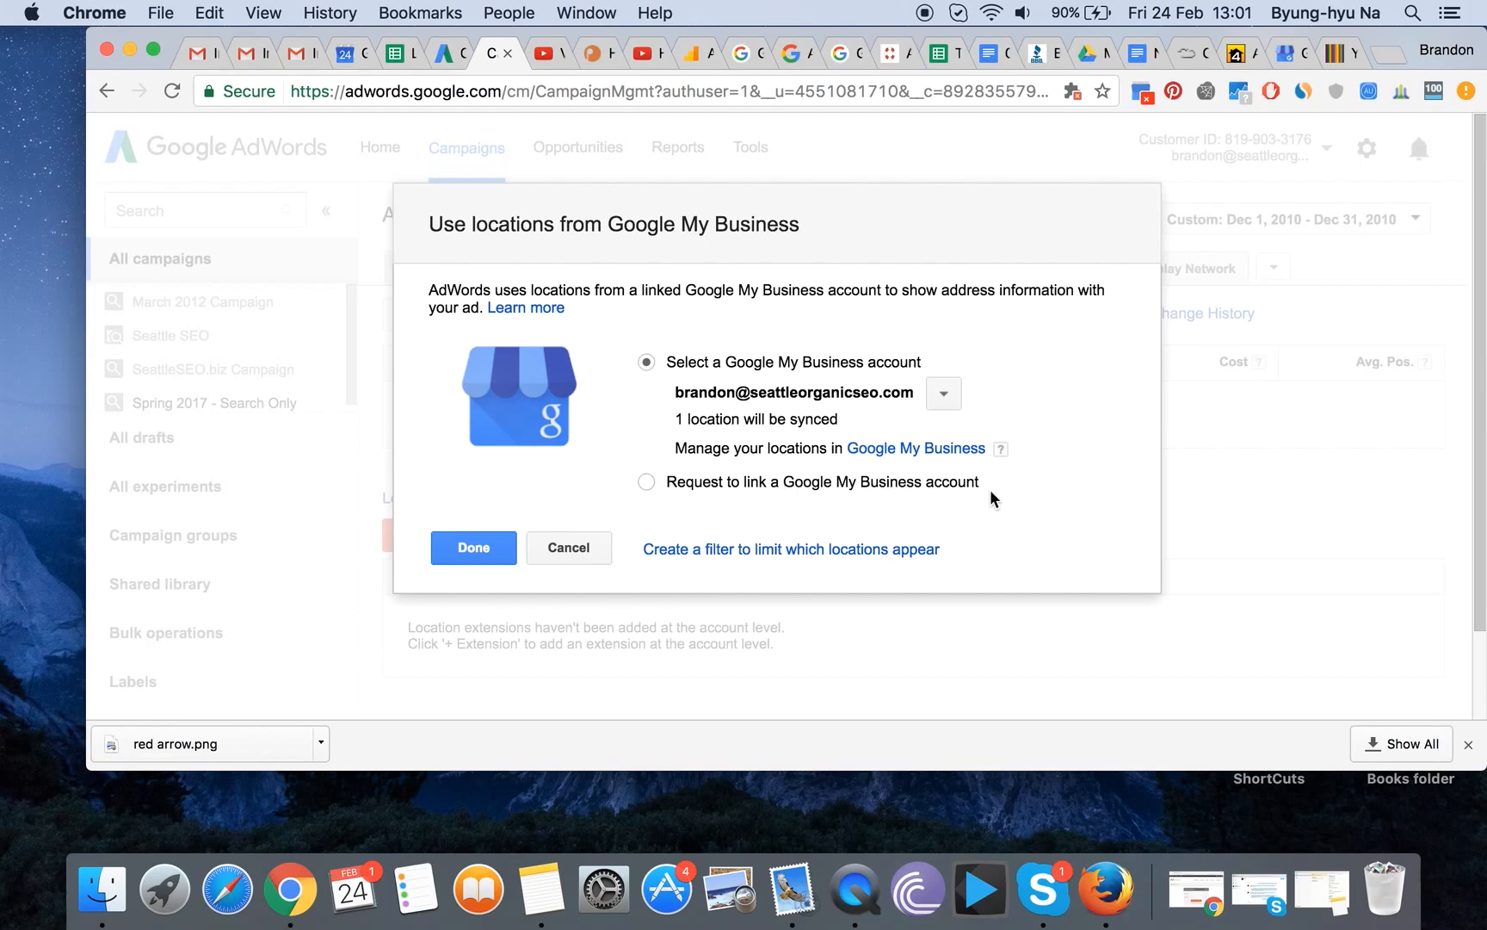
pyautogui.click(645, 480)
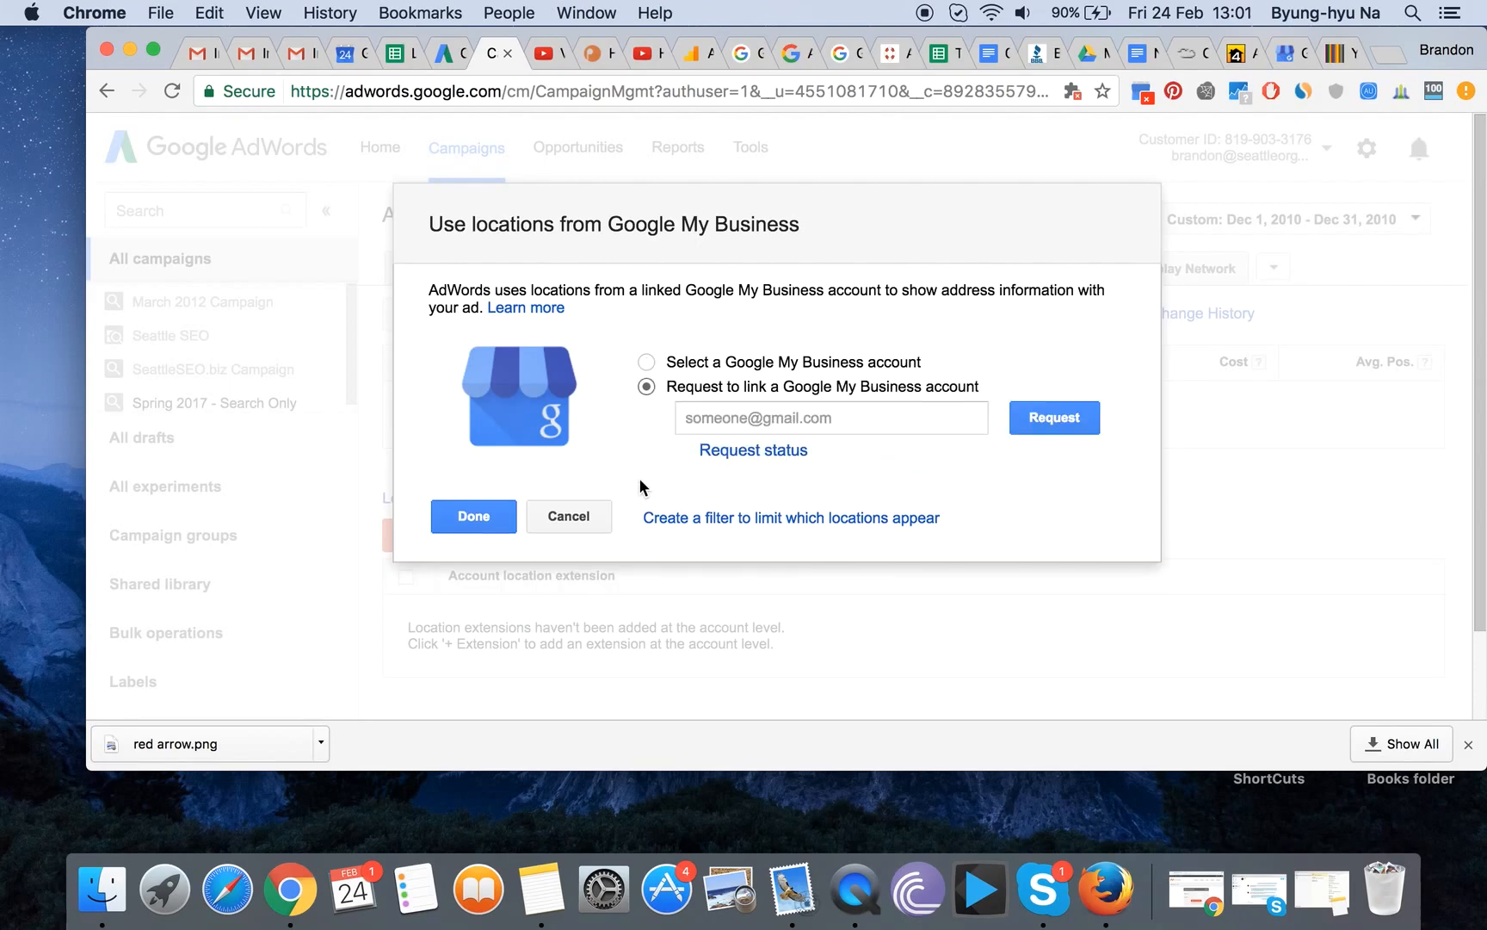
pyautogui.click(831, 416)
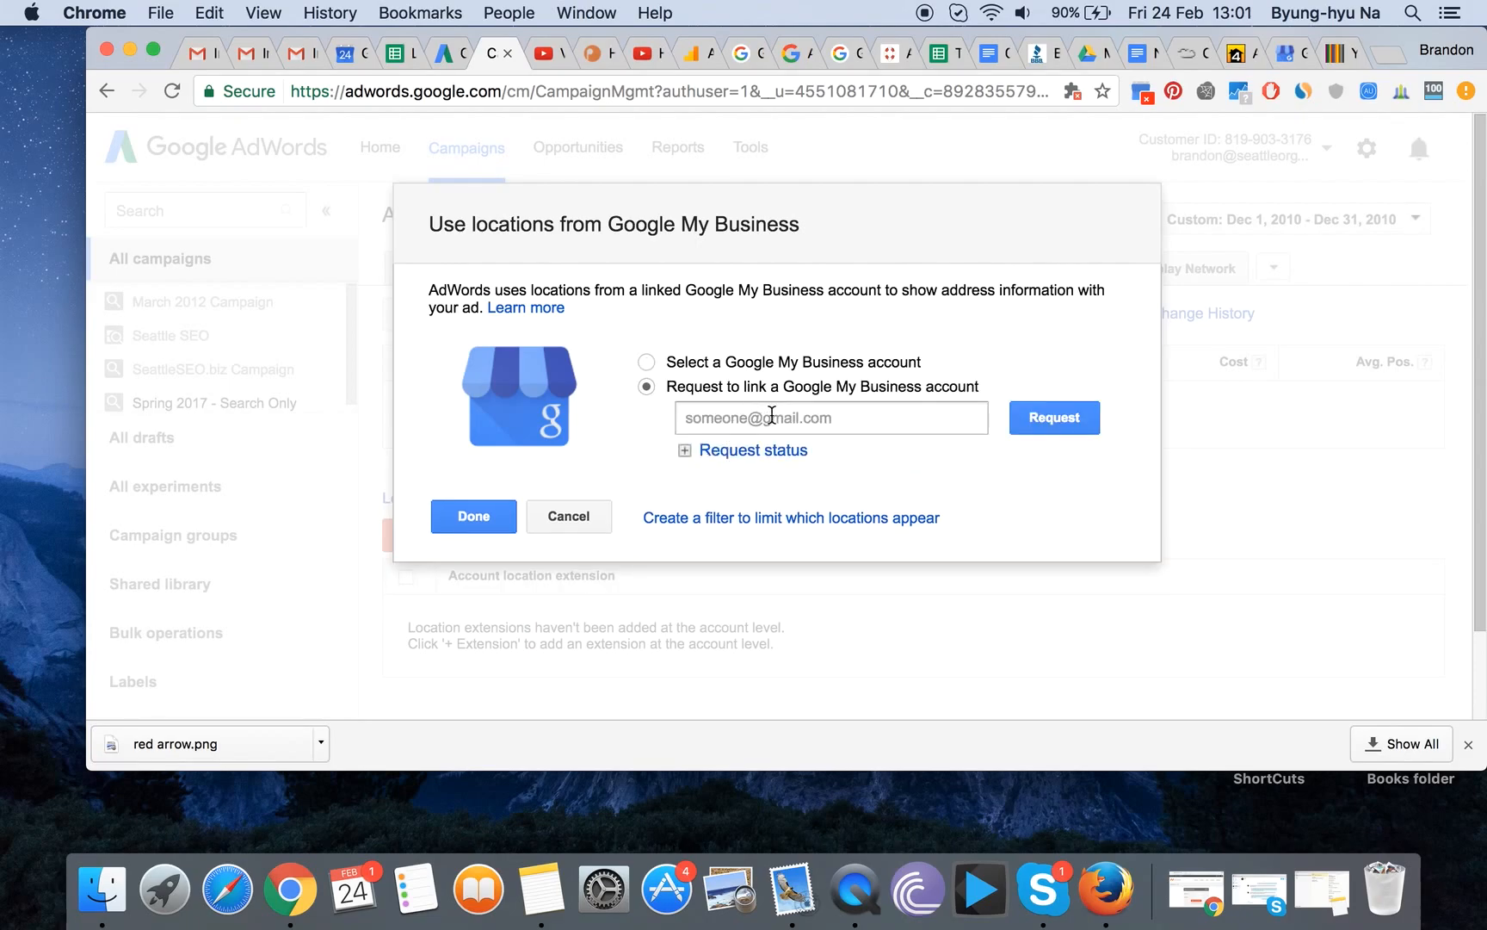
pyautogui.click(830, 417)
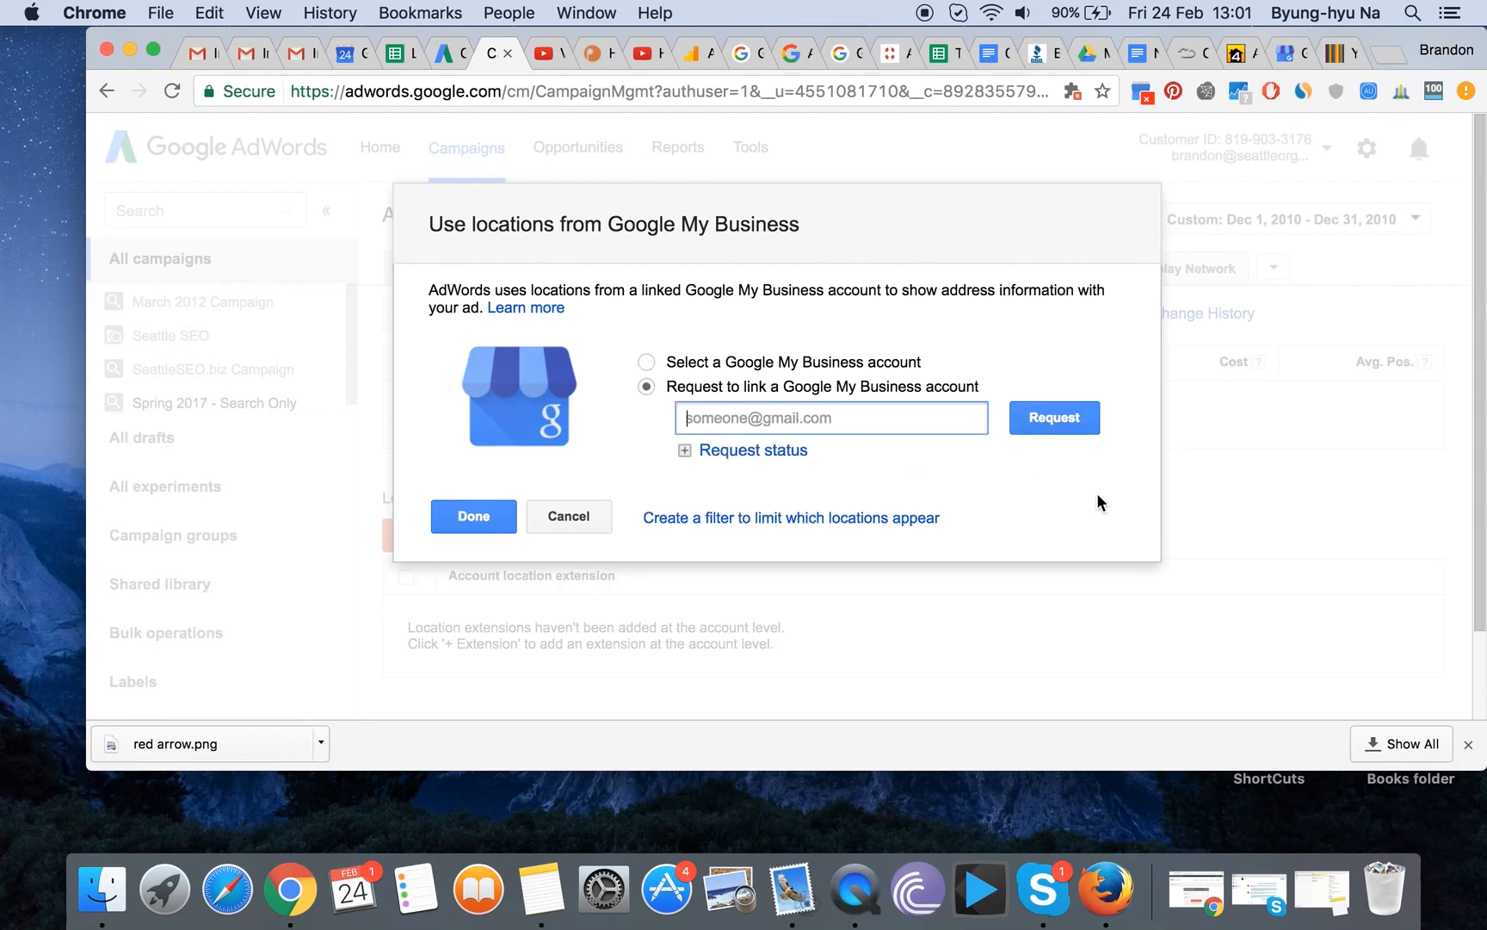
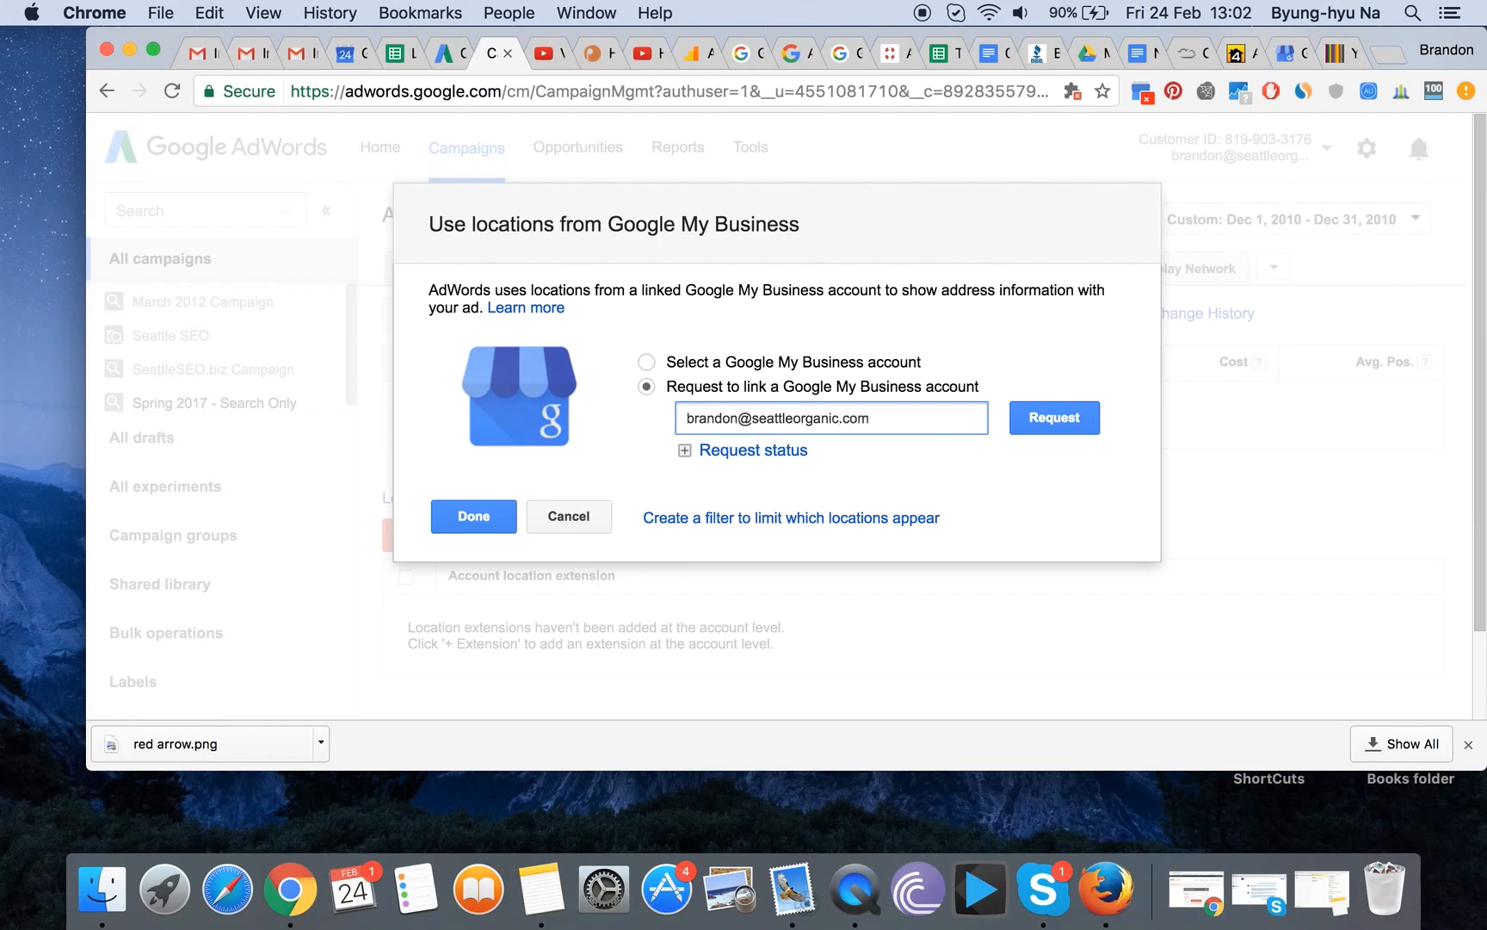
pyautogui.moveTo(701, 454)
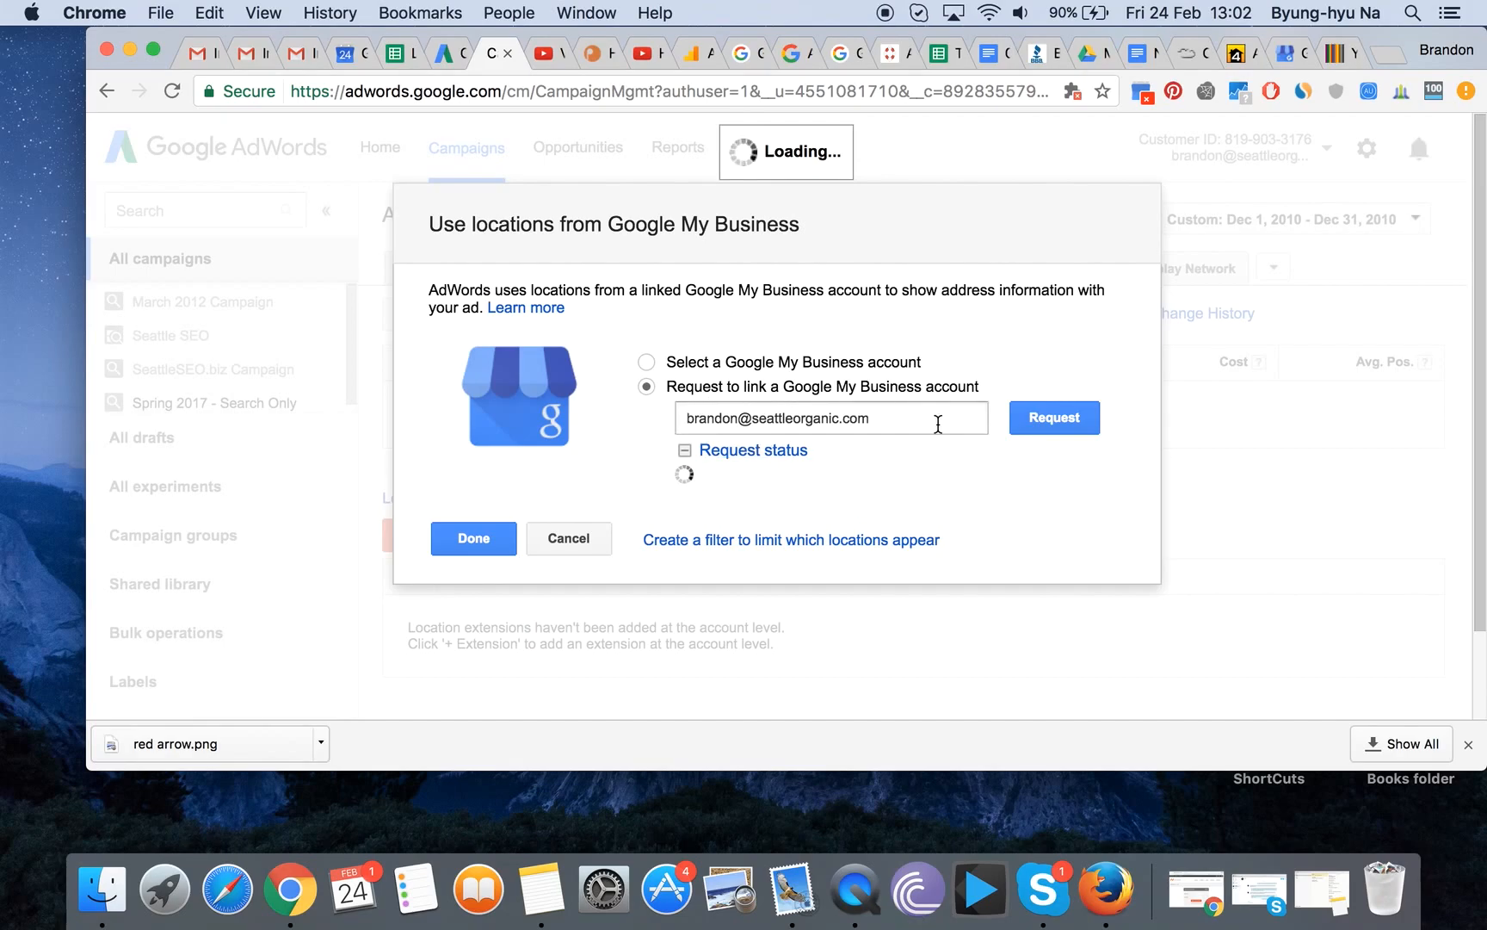
pyautogui.moveTo(826, 397)
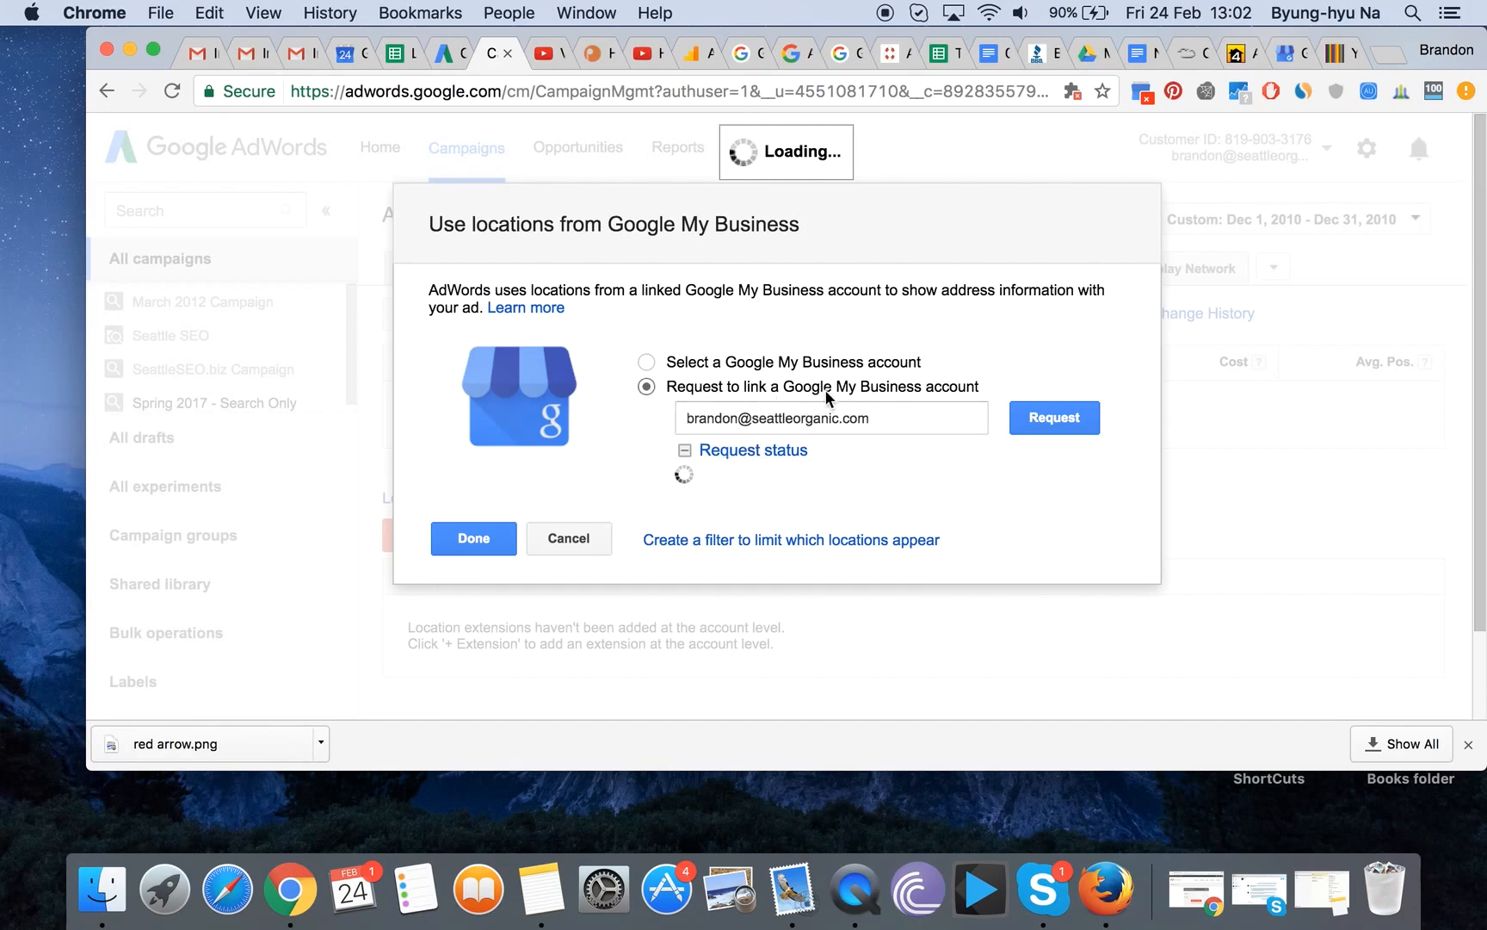
pyautogui.moveTo(979, 403)
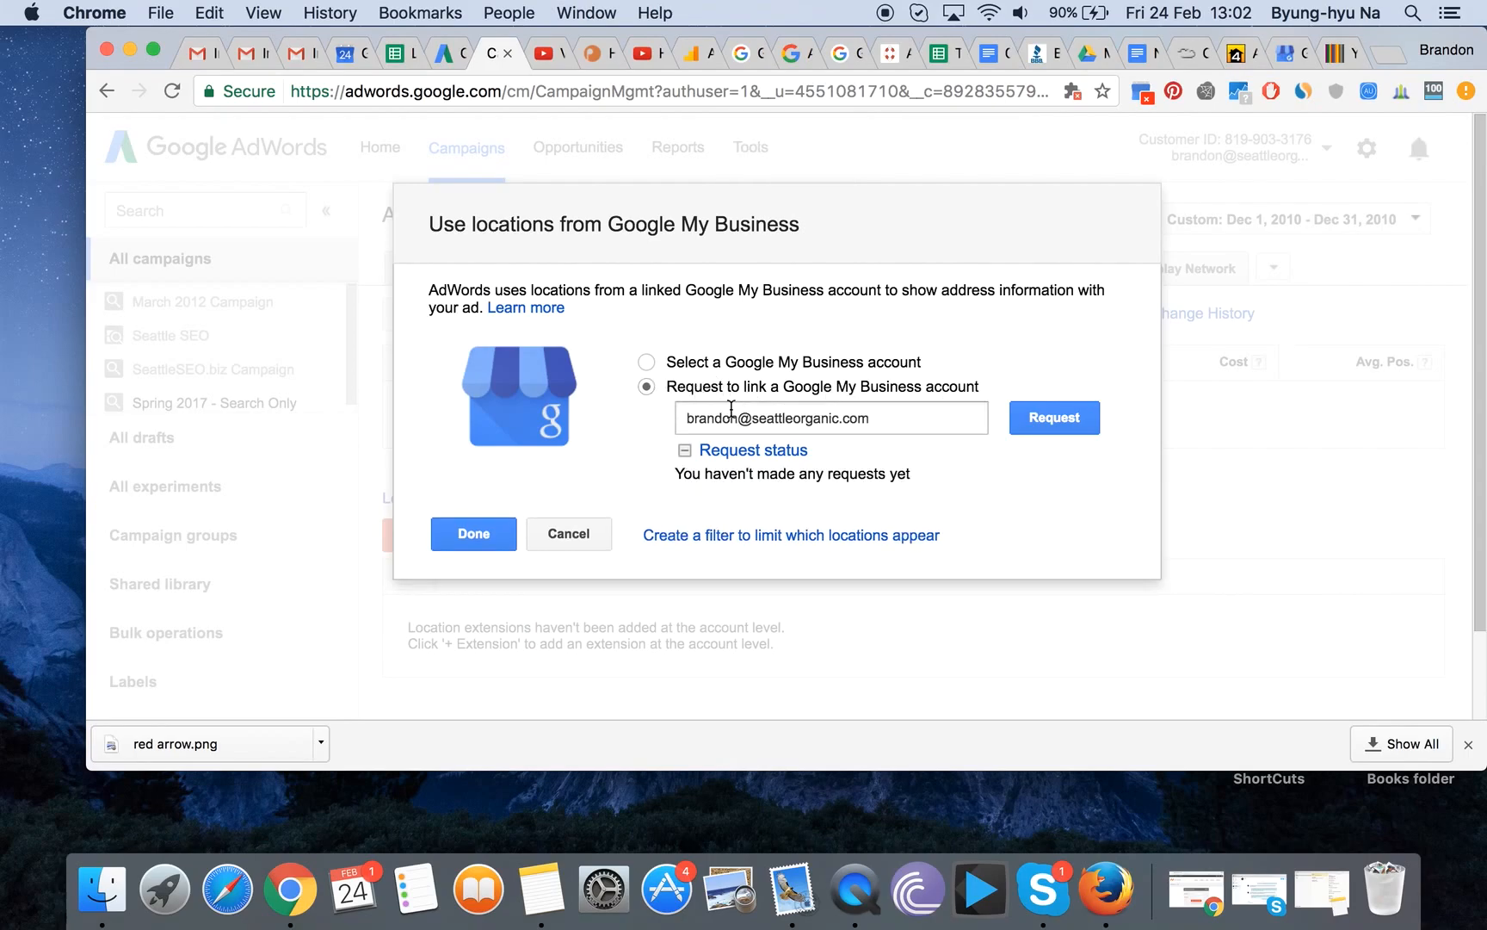
# Use the already linked Google My Business account's locations instead and confirm with Done.
pyautogui.click(646, 362)
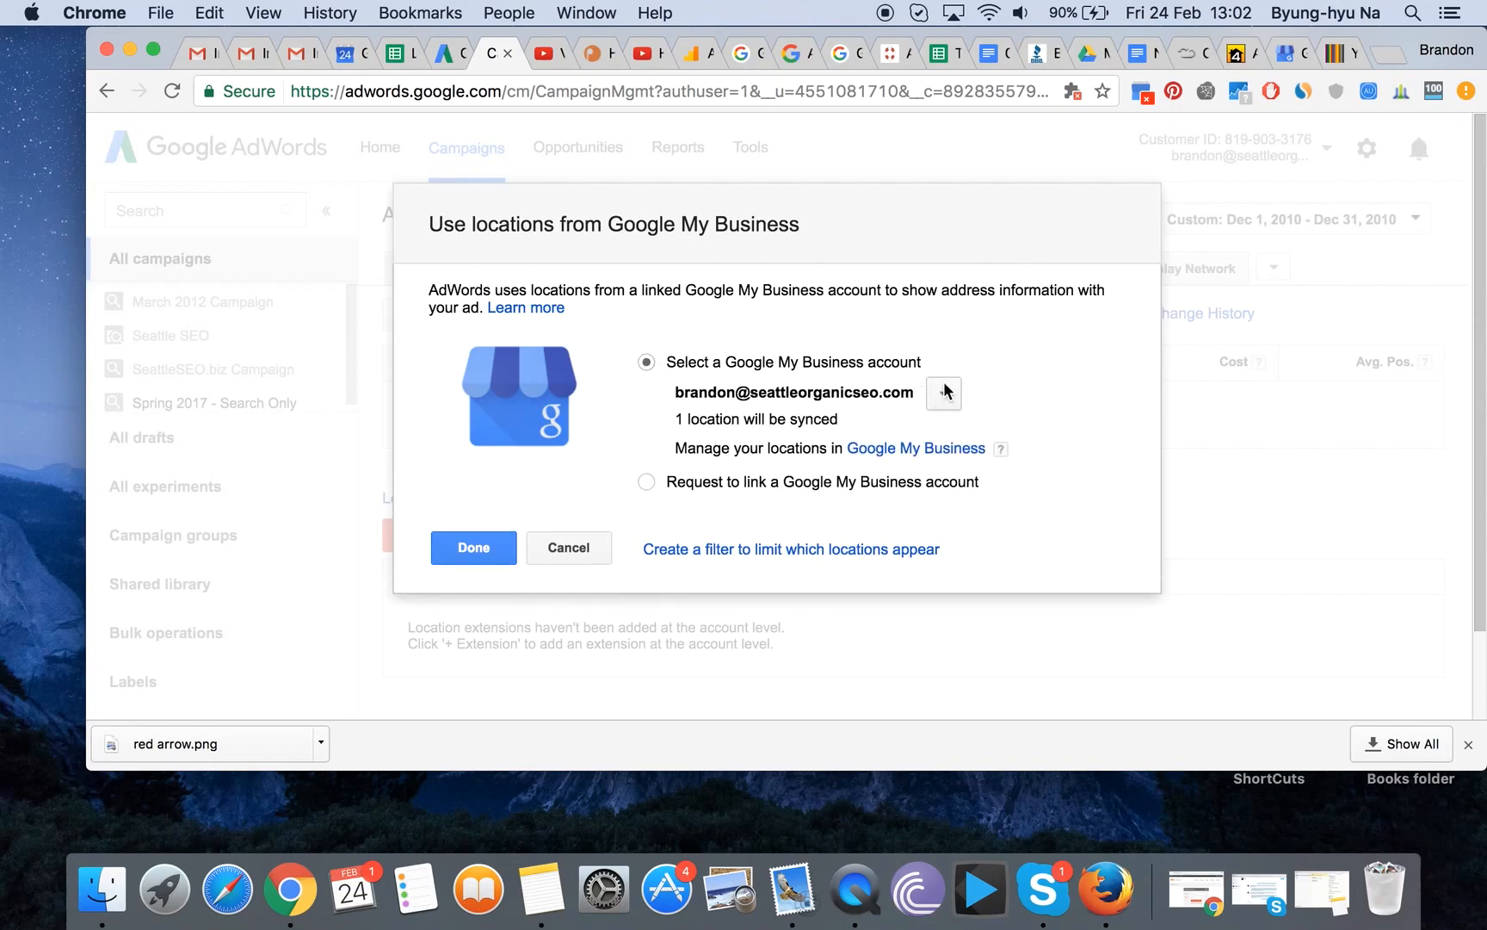
pyautogui.moveTo(579, 536)
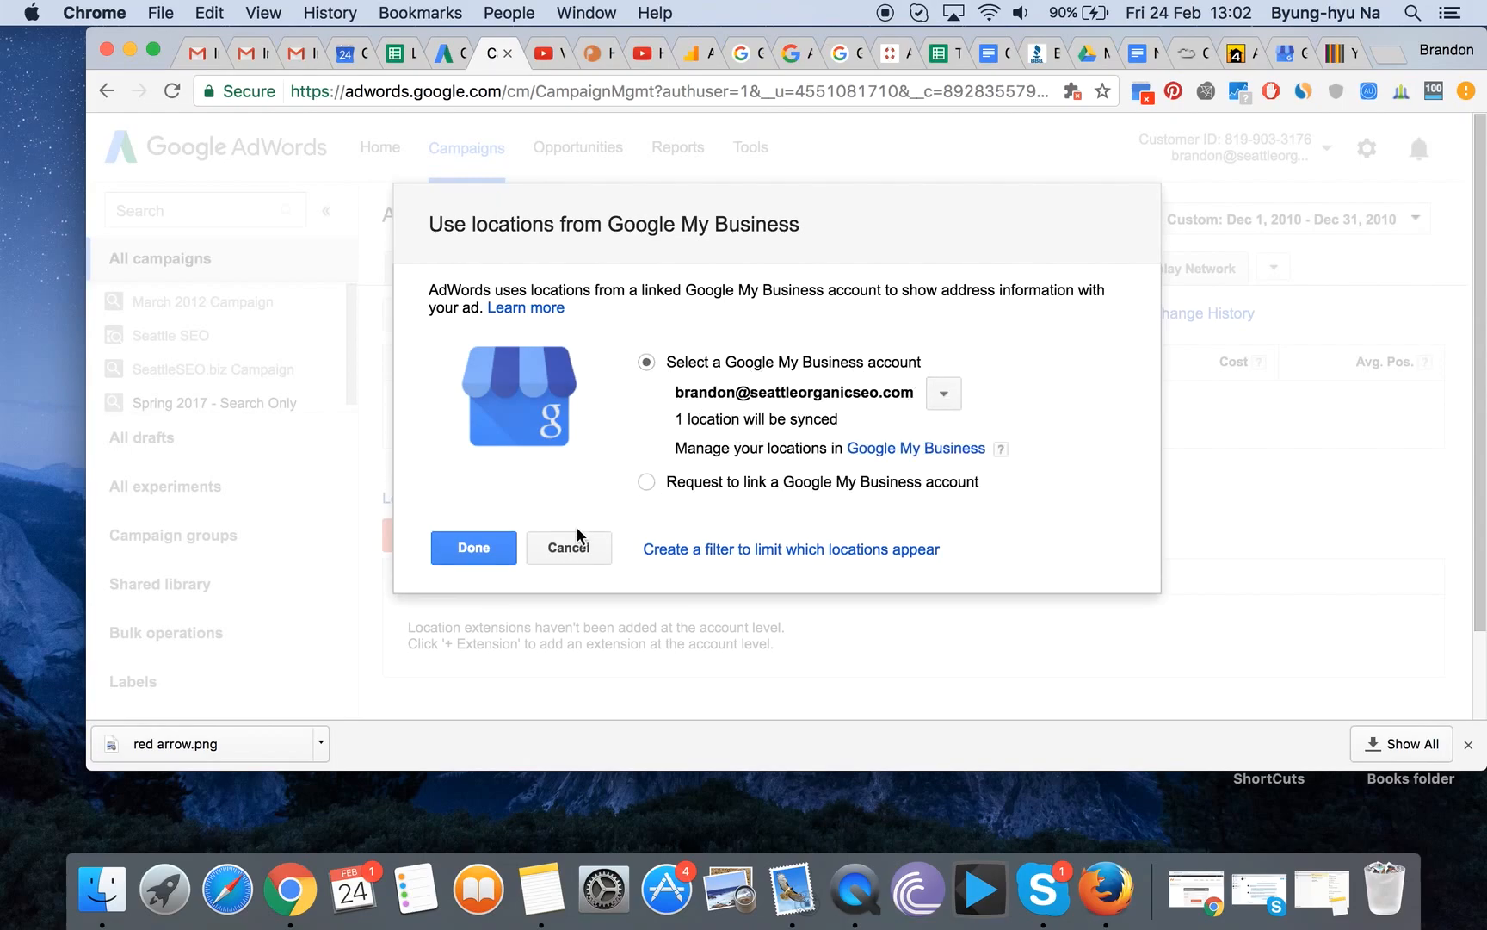
pyautogui.click(472, 547)
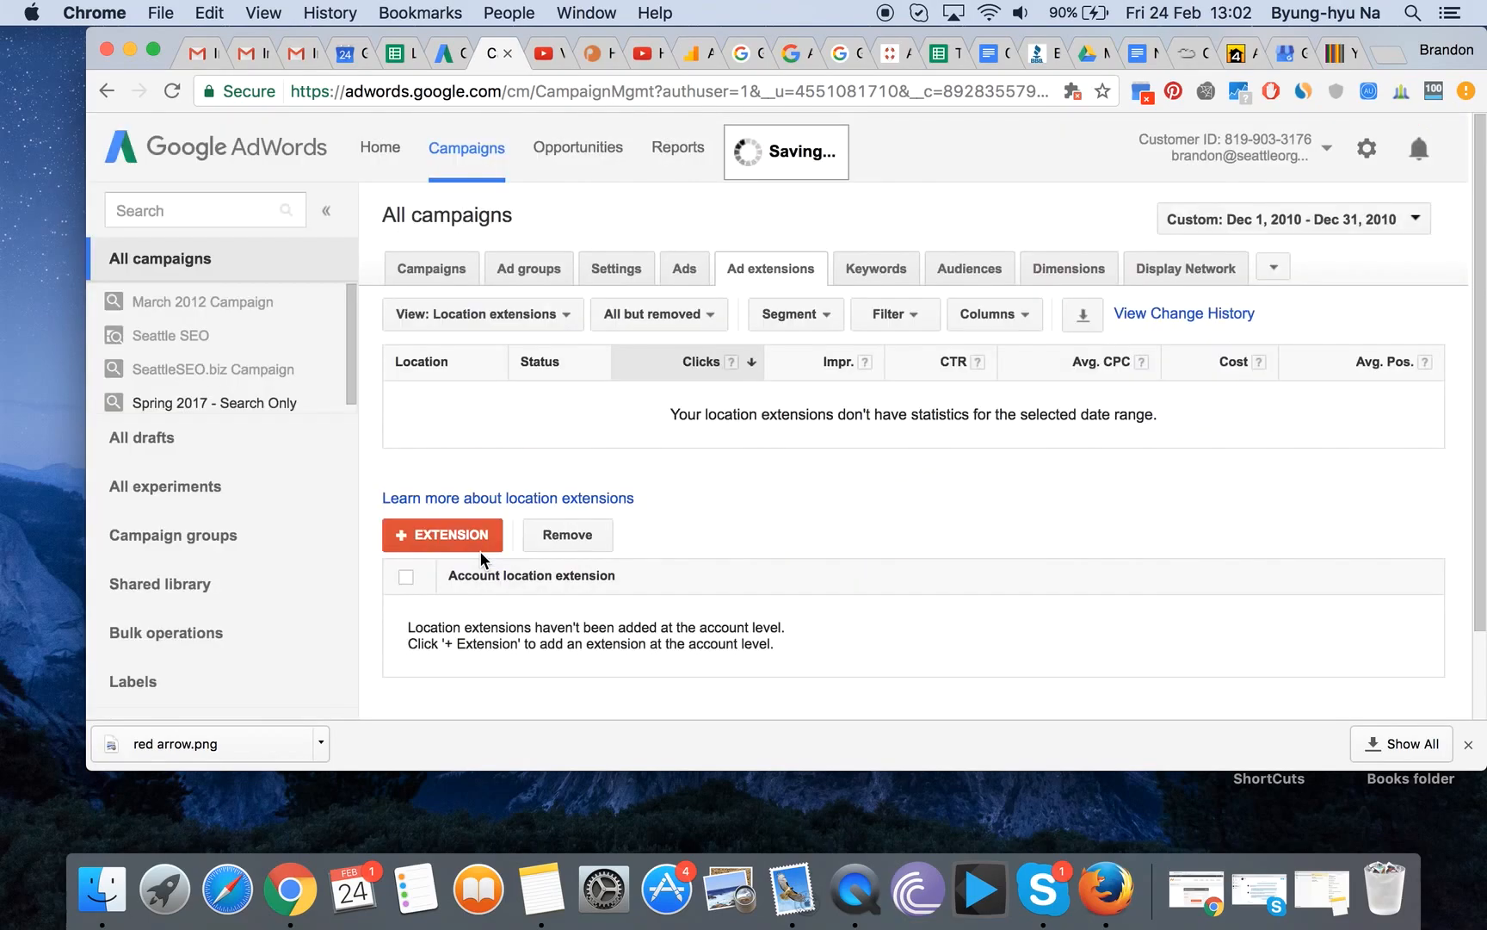